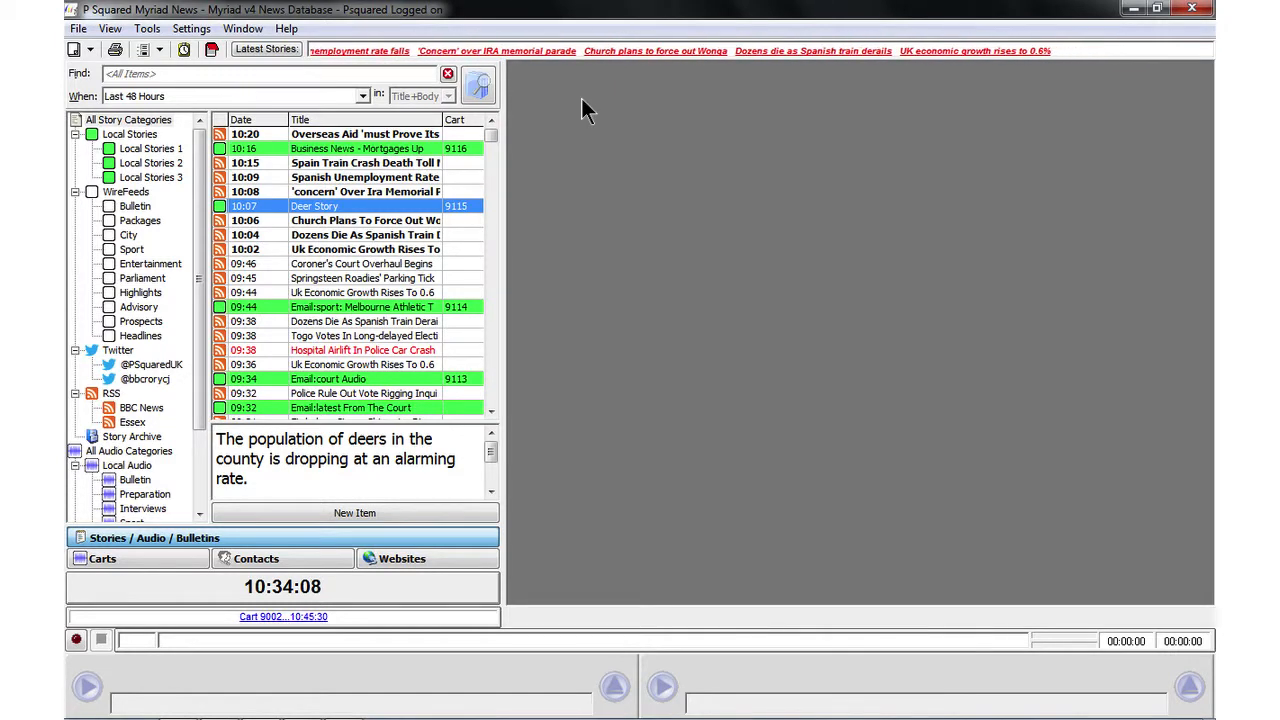
mouse_move(276, 96)
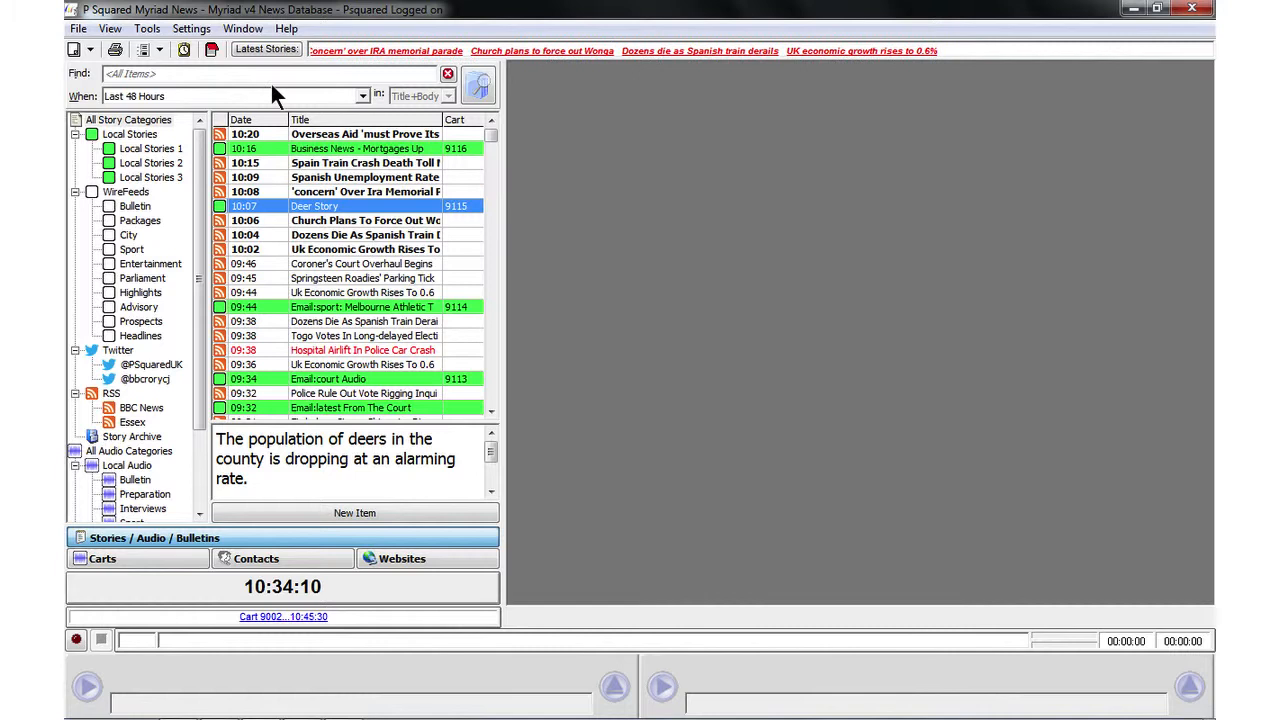
mouse_move(188, 50)
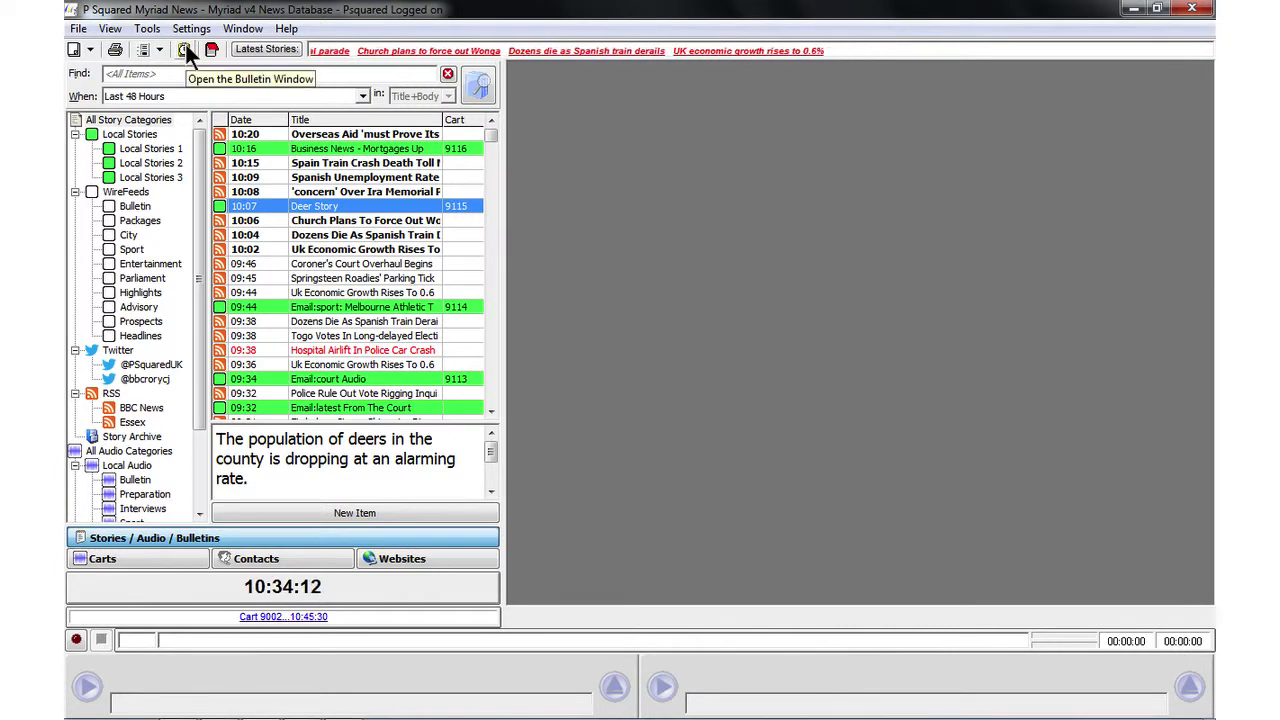
- Create a new blank bulletin titled 25 Jul 2013, 11:00 in the Bulletin Window
left_click(188, 50)
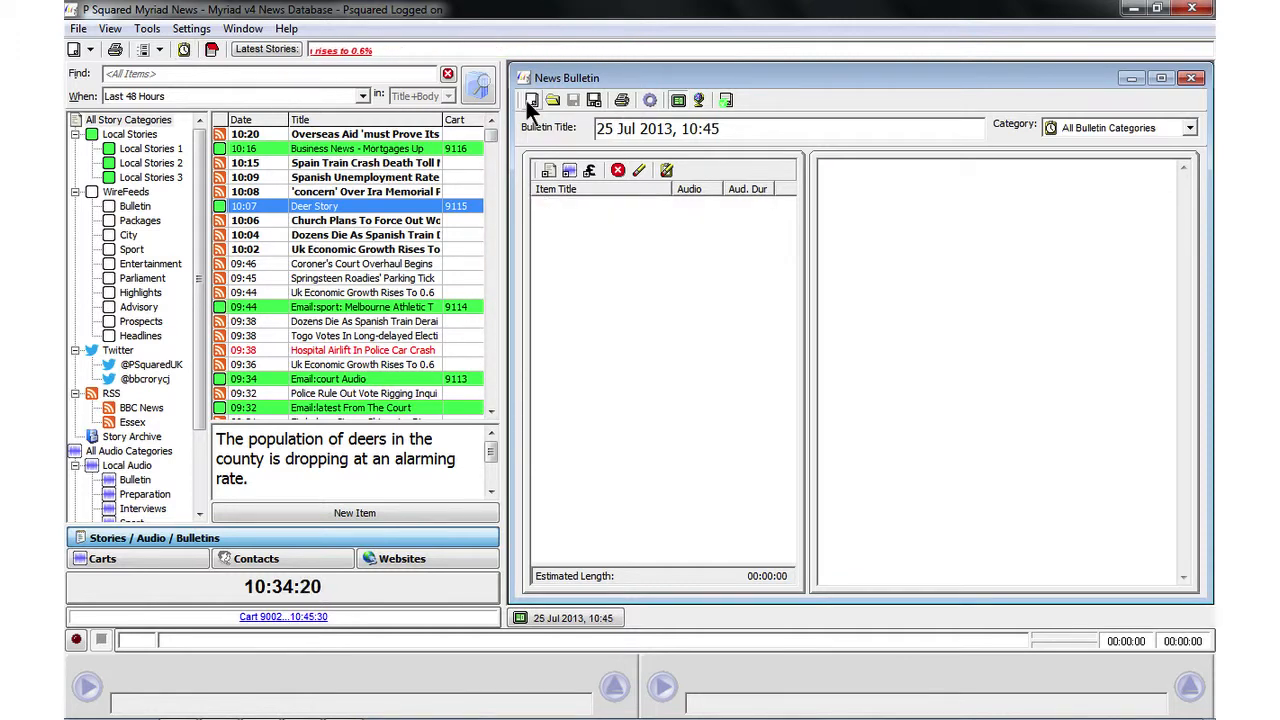
left_click(658, 128)
type("1:00")
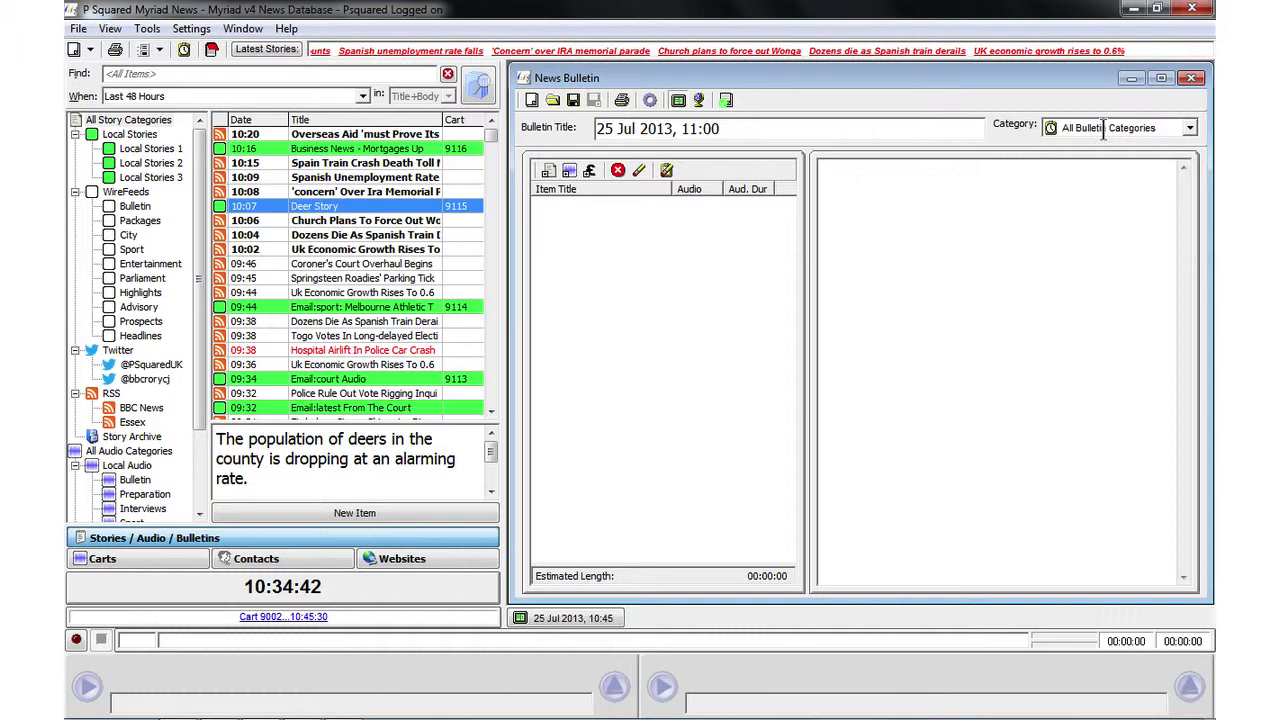
- Begin adding stories to the 11:00 bulletin from the story list
left_click(1188, 128)
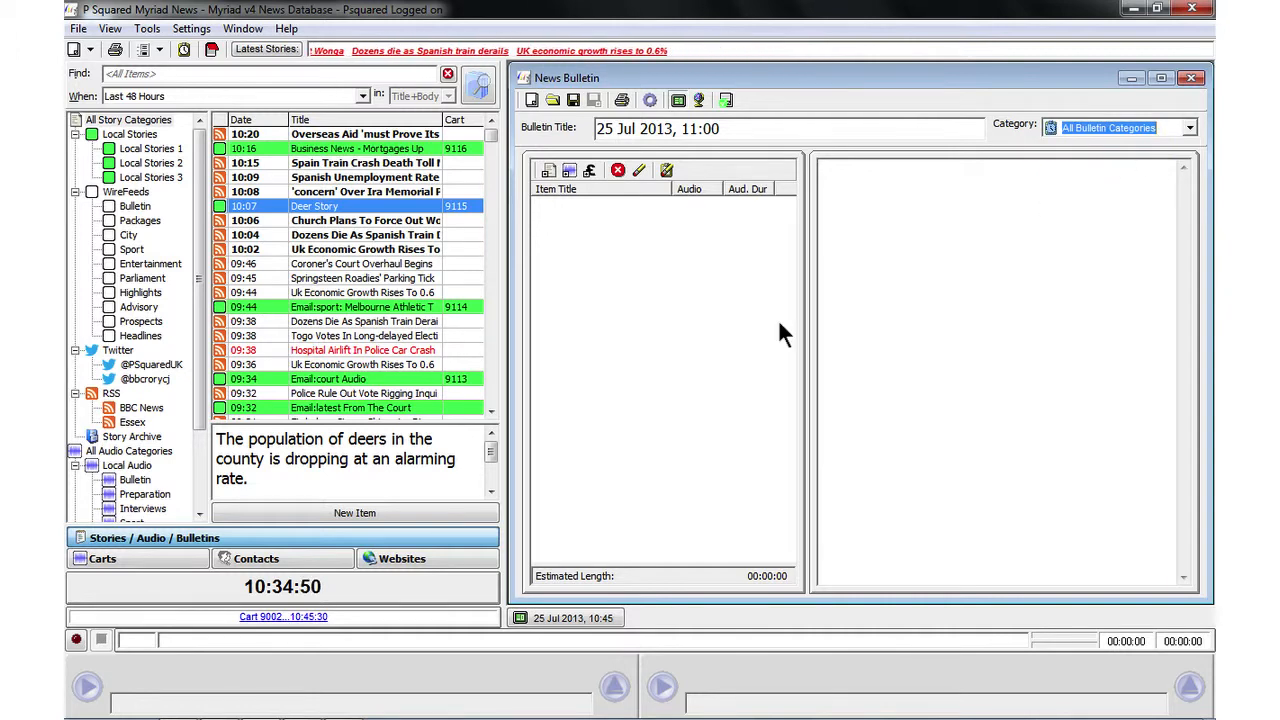
mouse_move(638, 304)
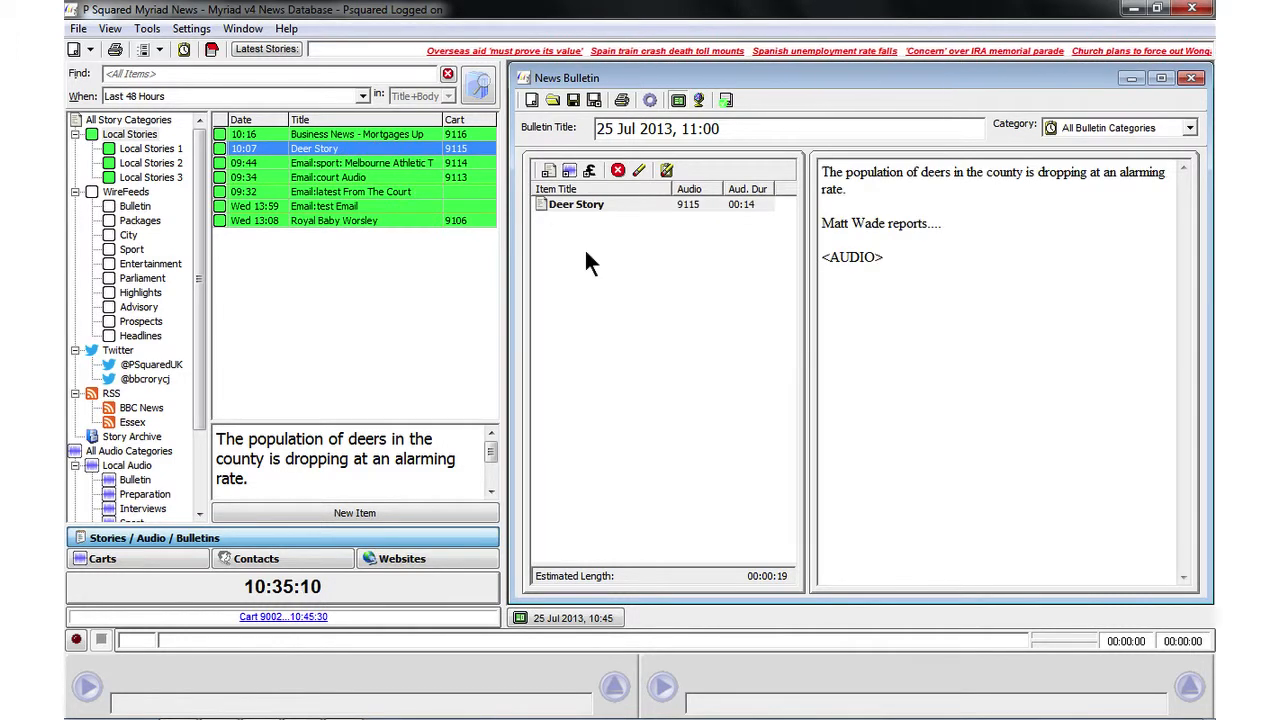
mouse_move(400, 210)
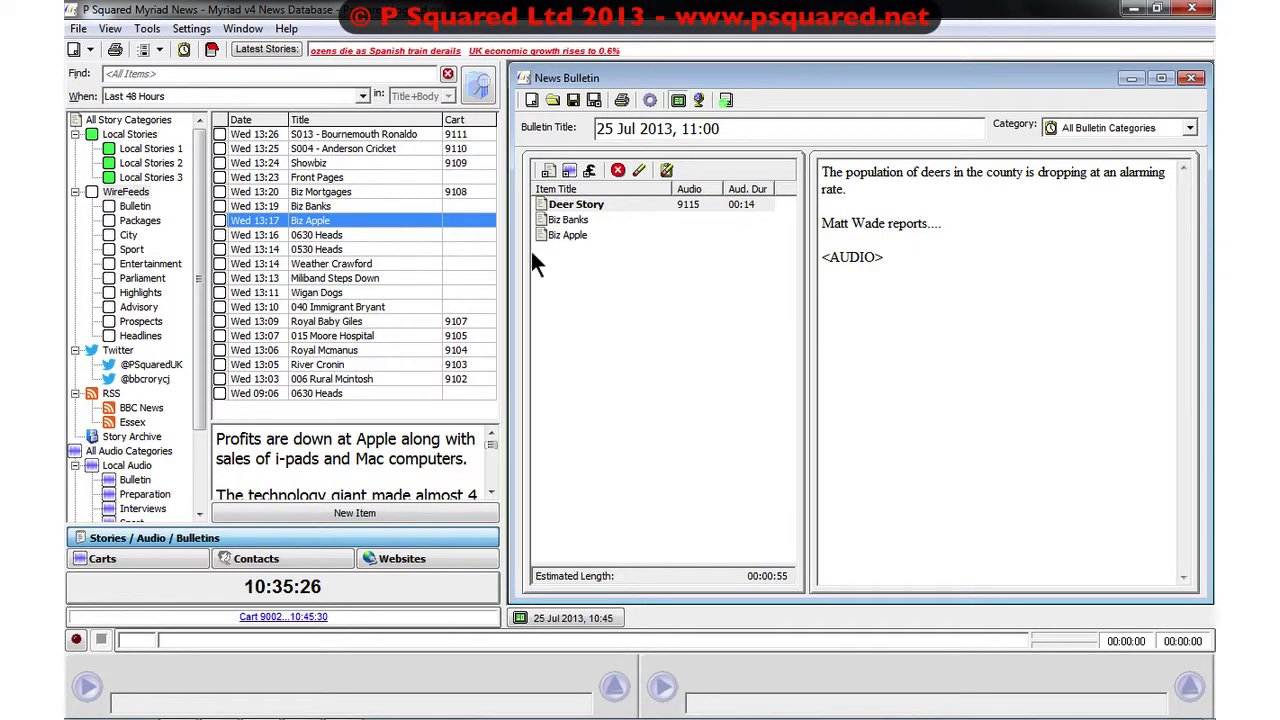
mouse_move(340, 330)
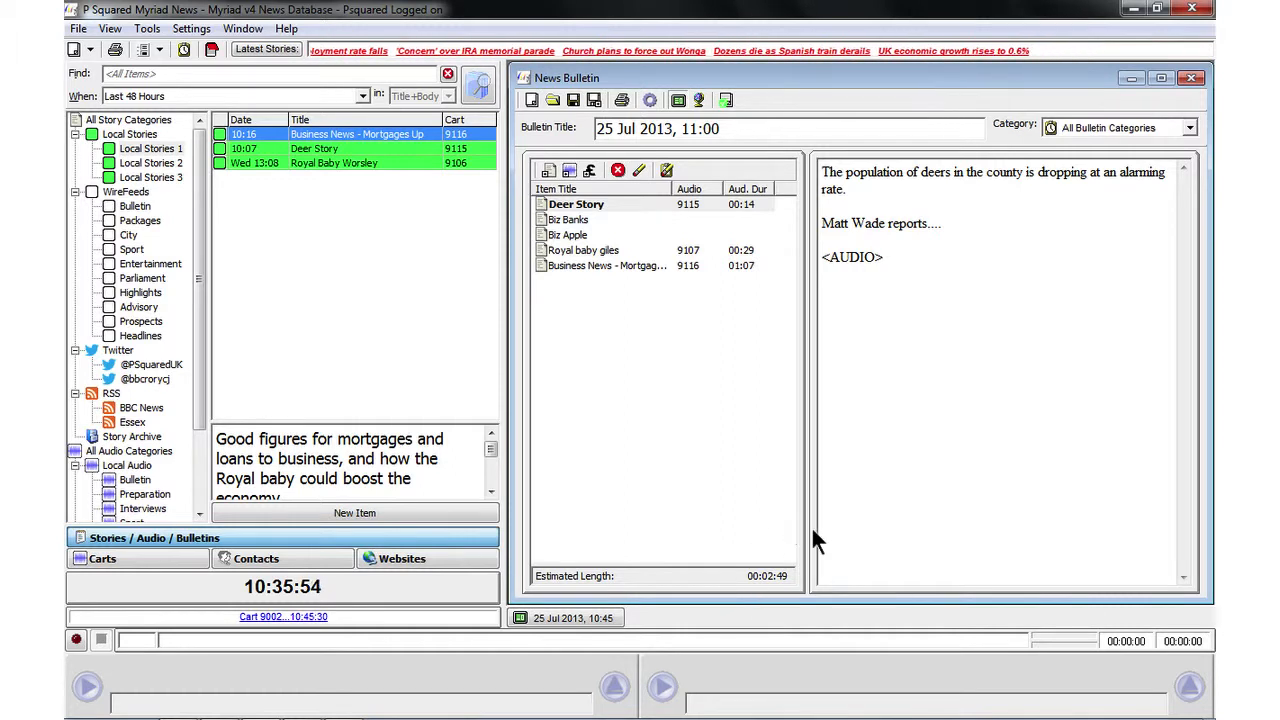
mouse_move(616, 250)
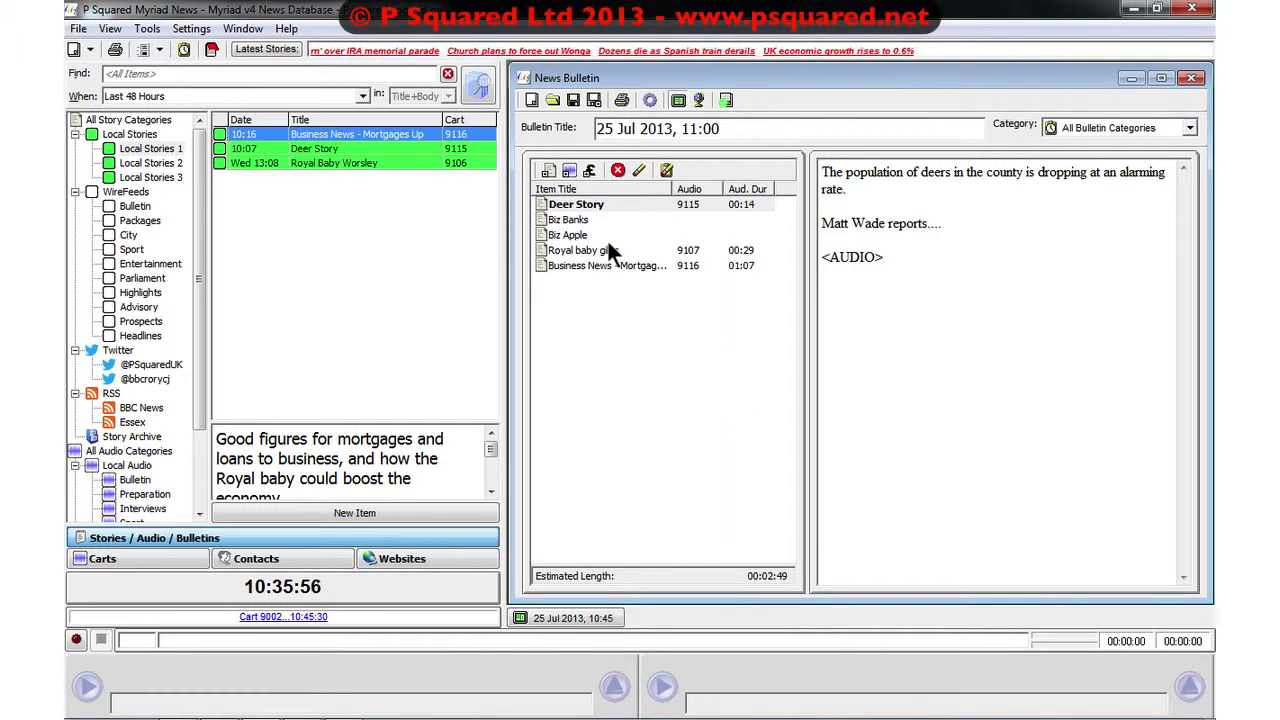
mouse_move(572, 100)
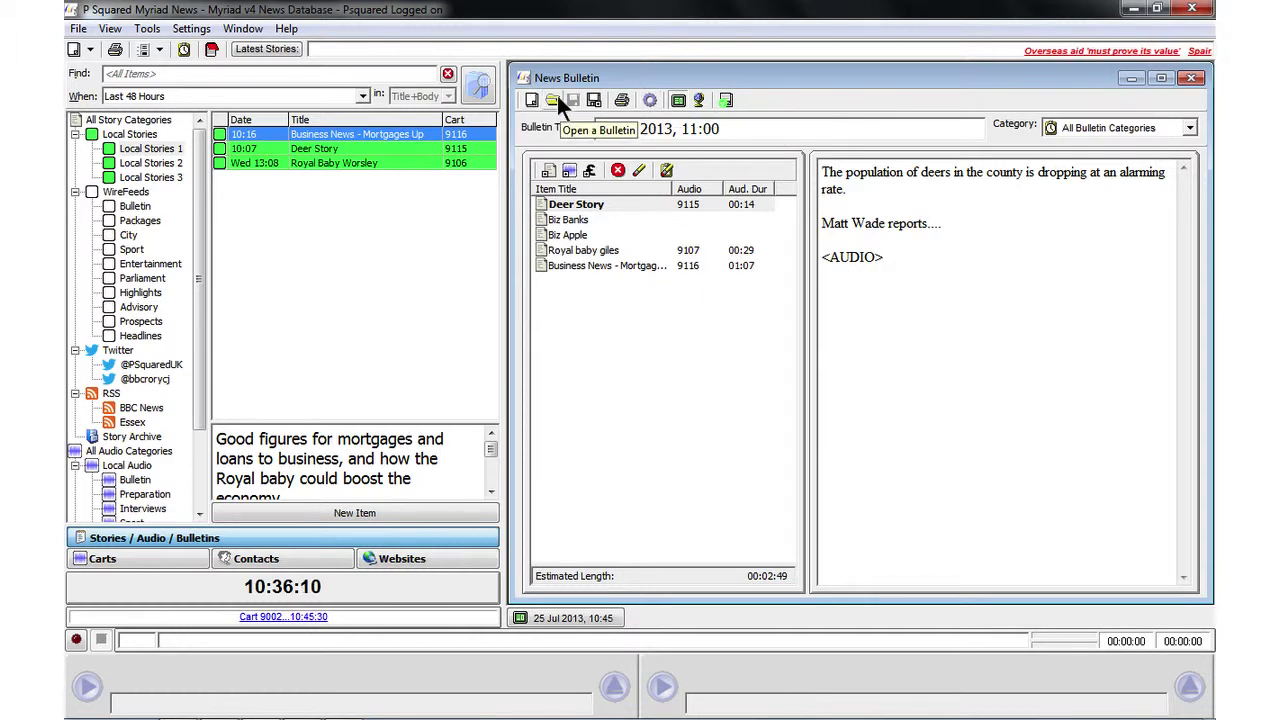
mouse_move(592, 100)
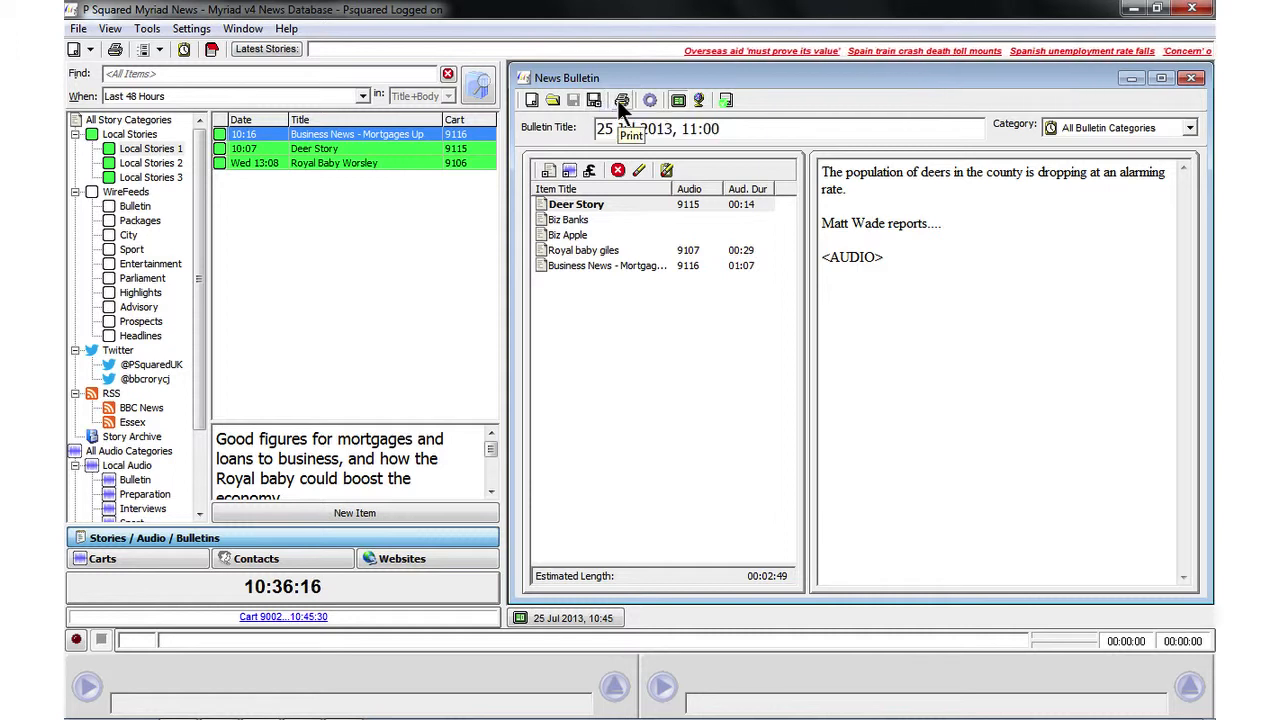
mouse_move(648, 100)
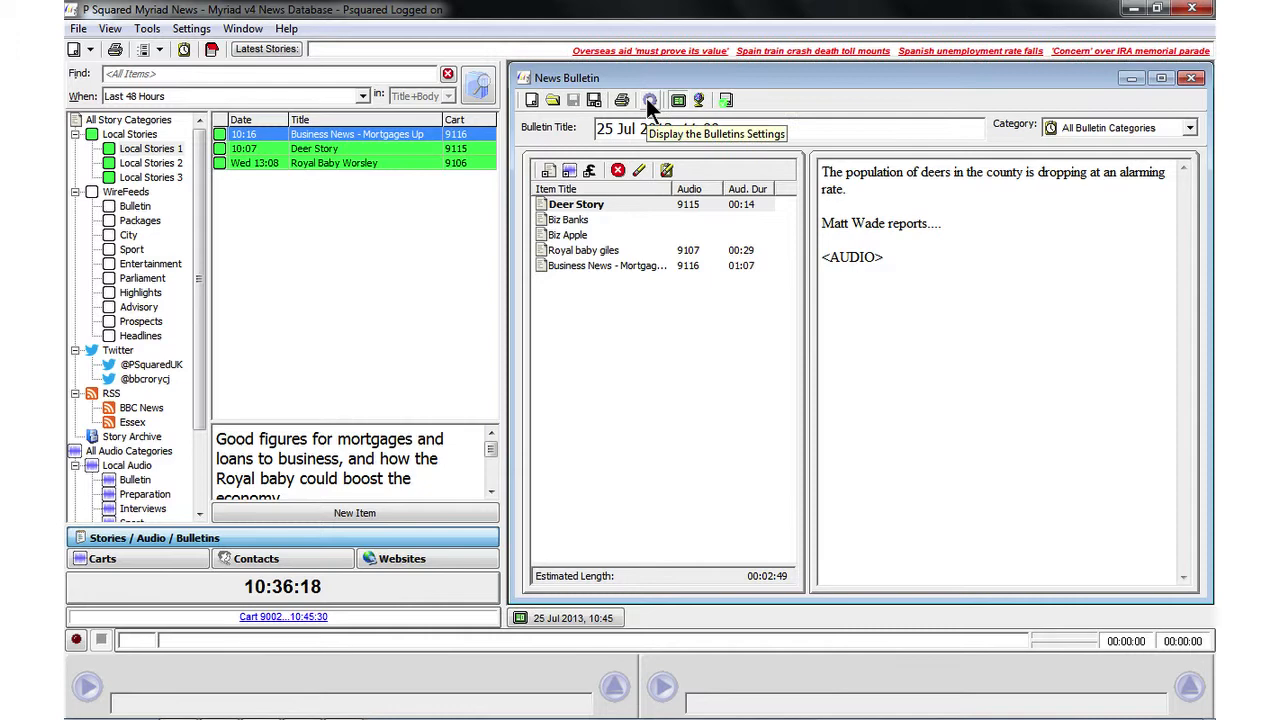
left_click(648, 100)
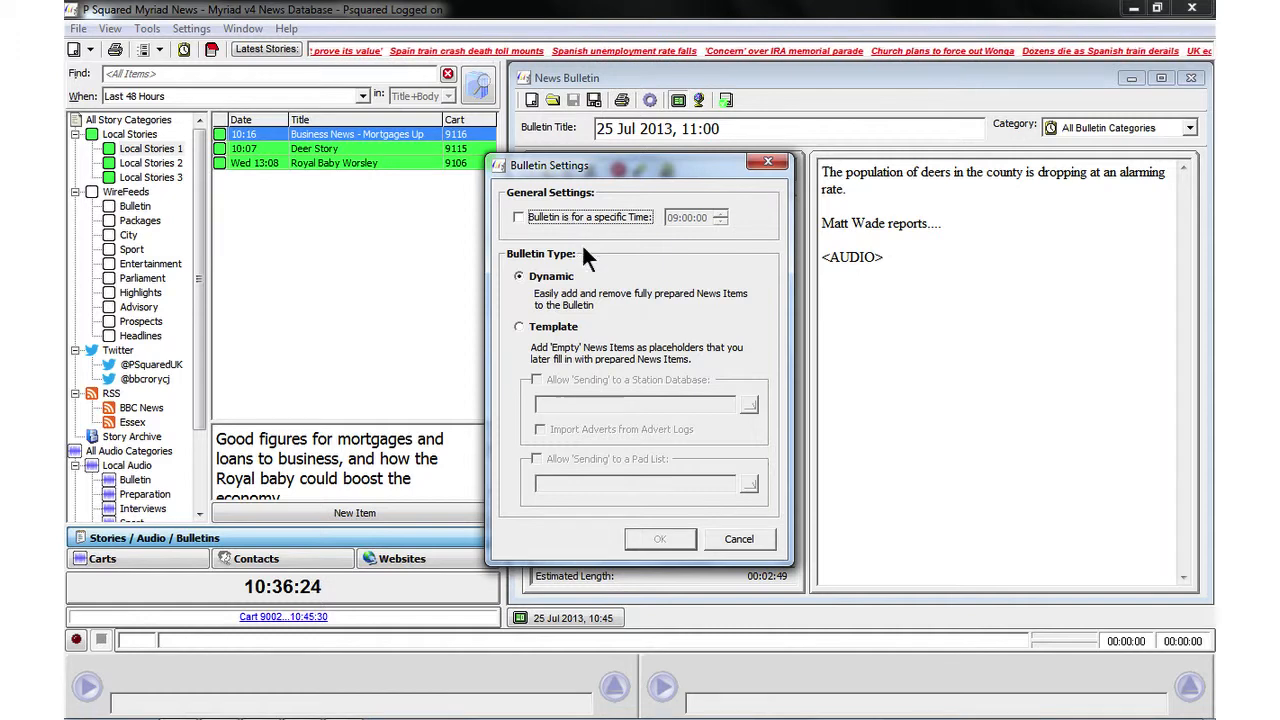
mouse_move(656, 280)
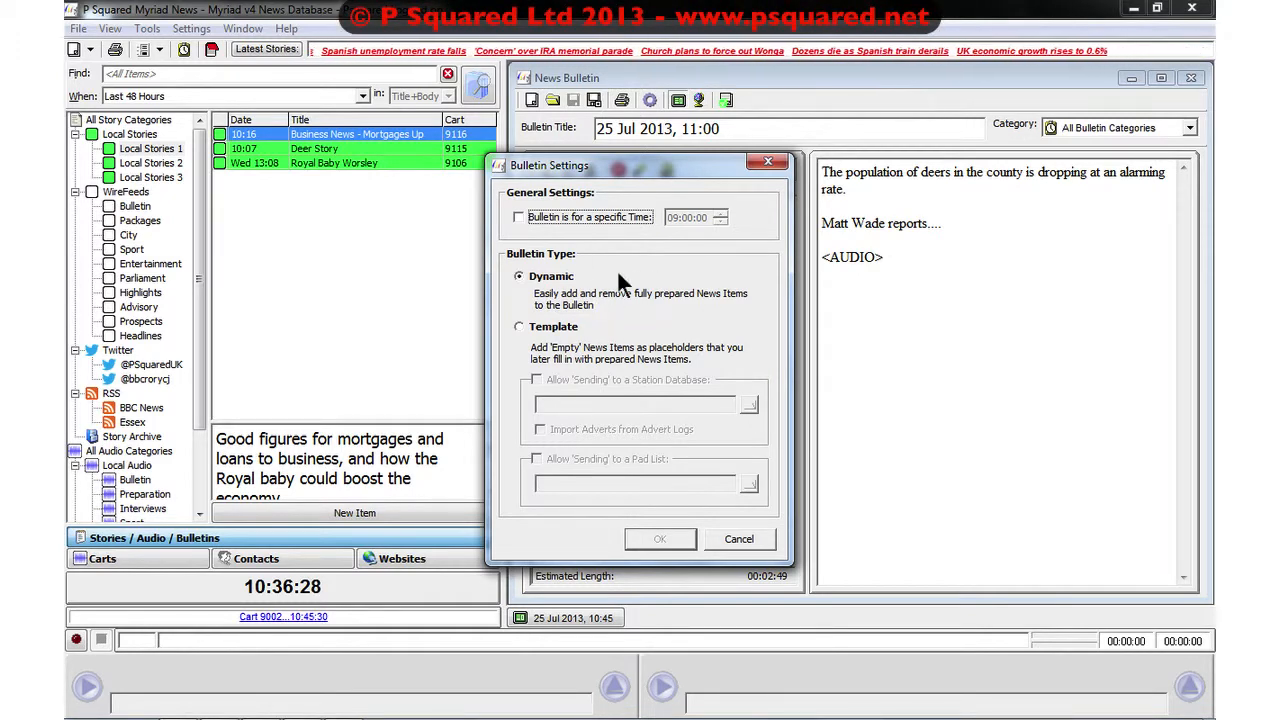
mouse_move(576, 318)
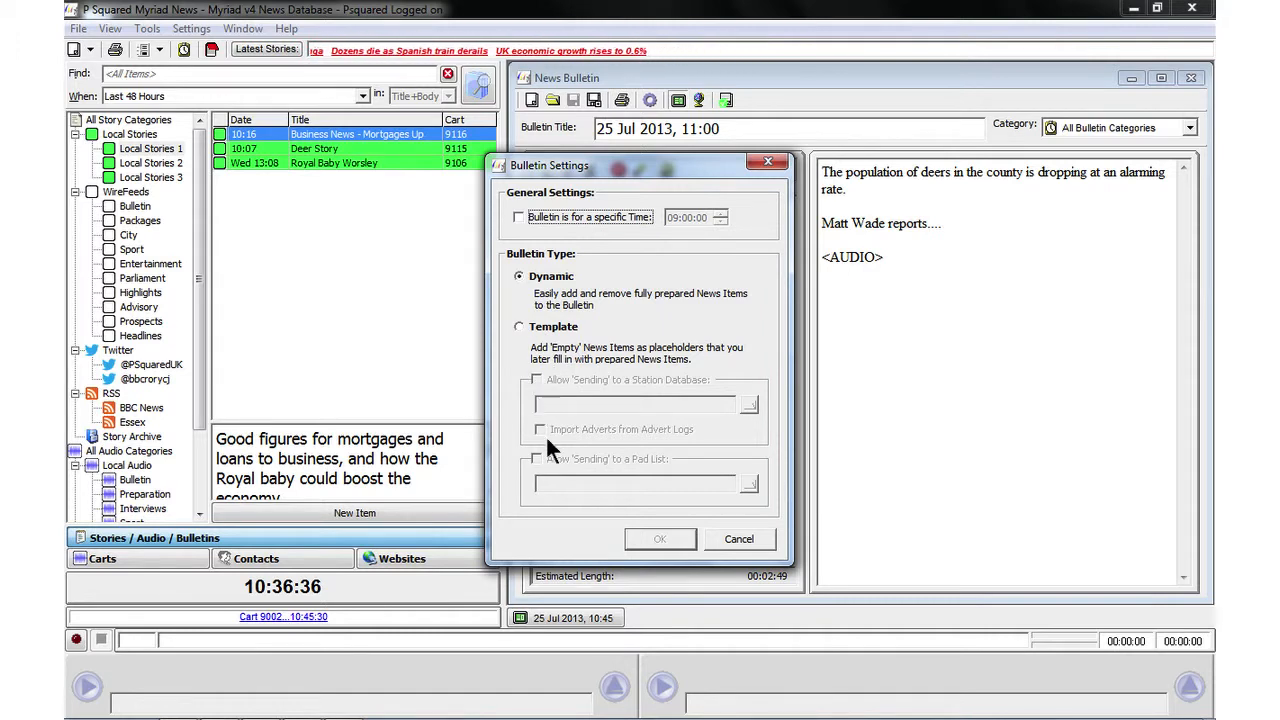
mouse_move(596, 390)
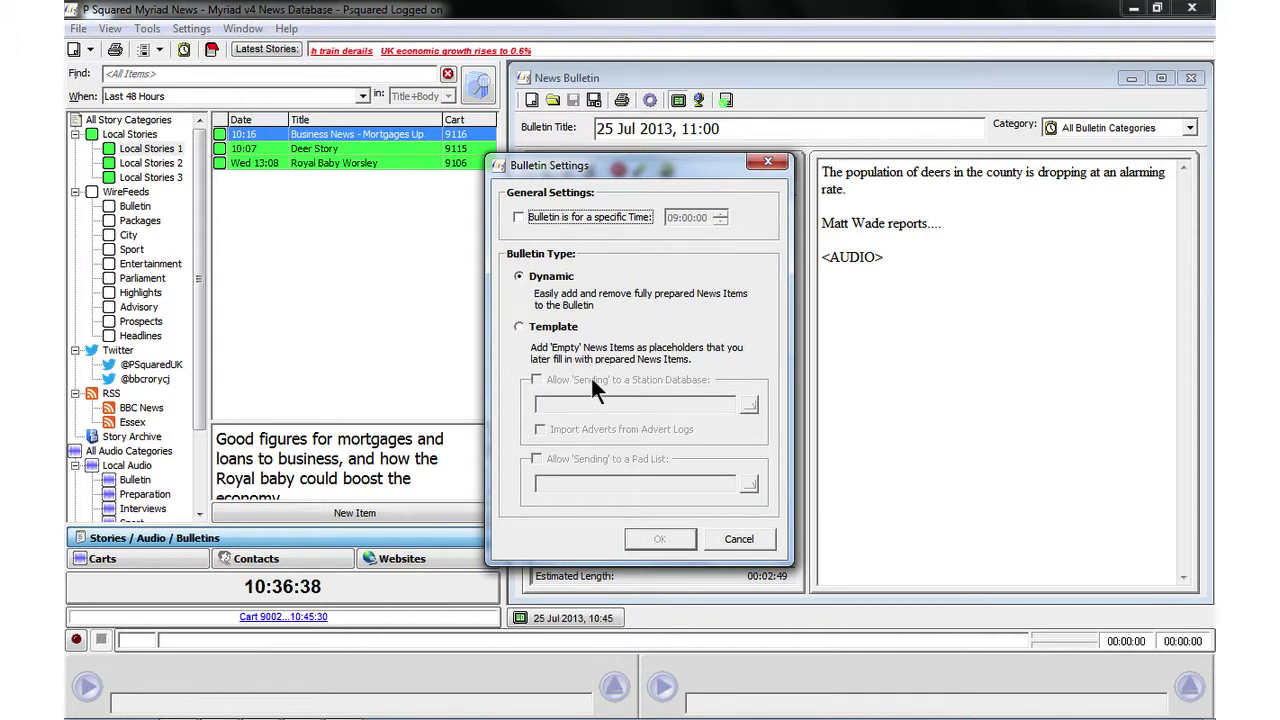
mouse_move(584, 384)
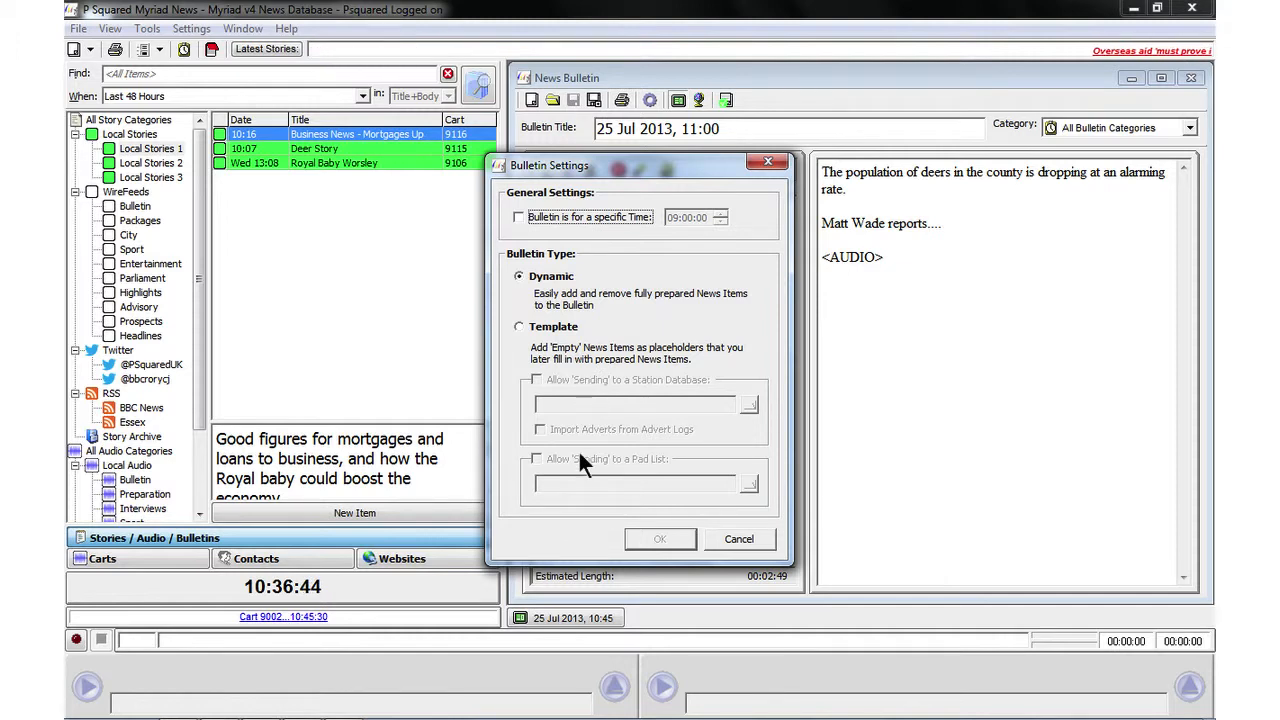
mouse_move(576, 472)
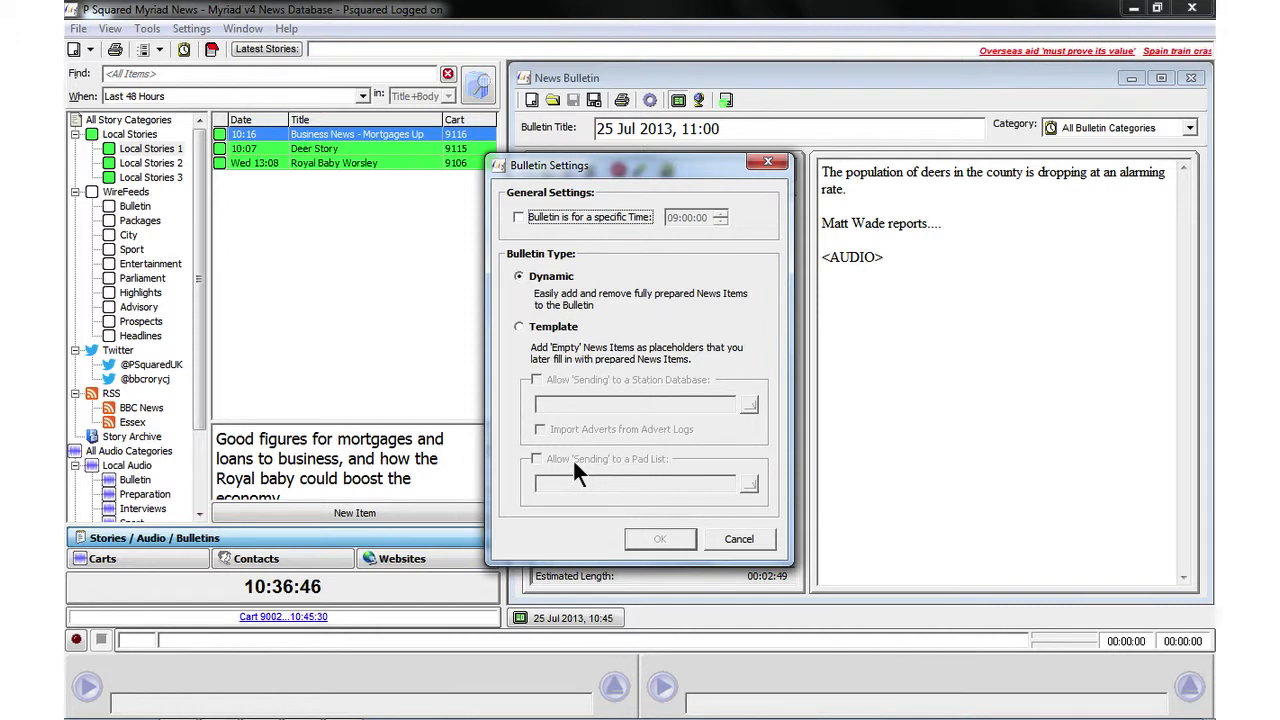
mouse_move(576, 348)
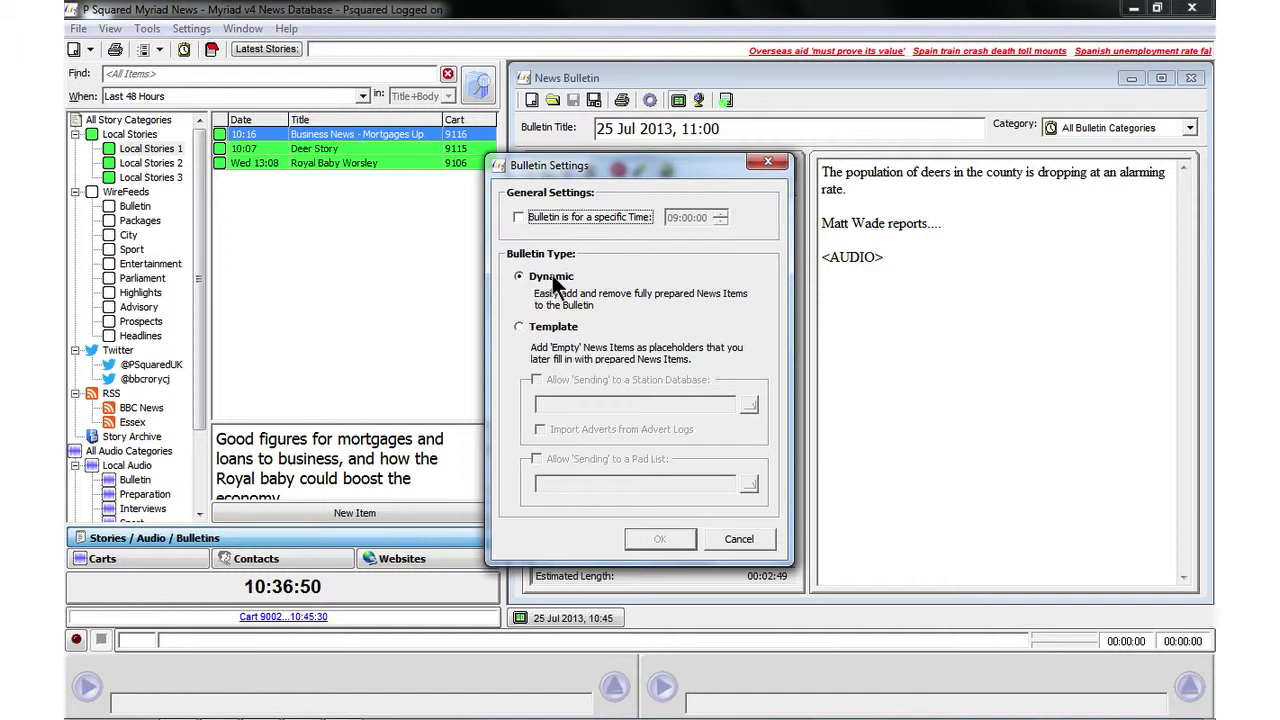
mouse_move(610, 284)
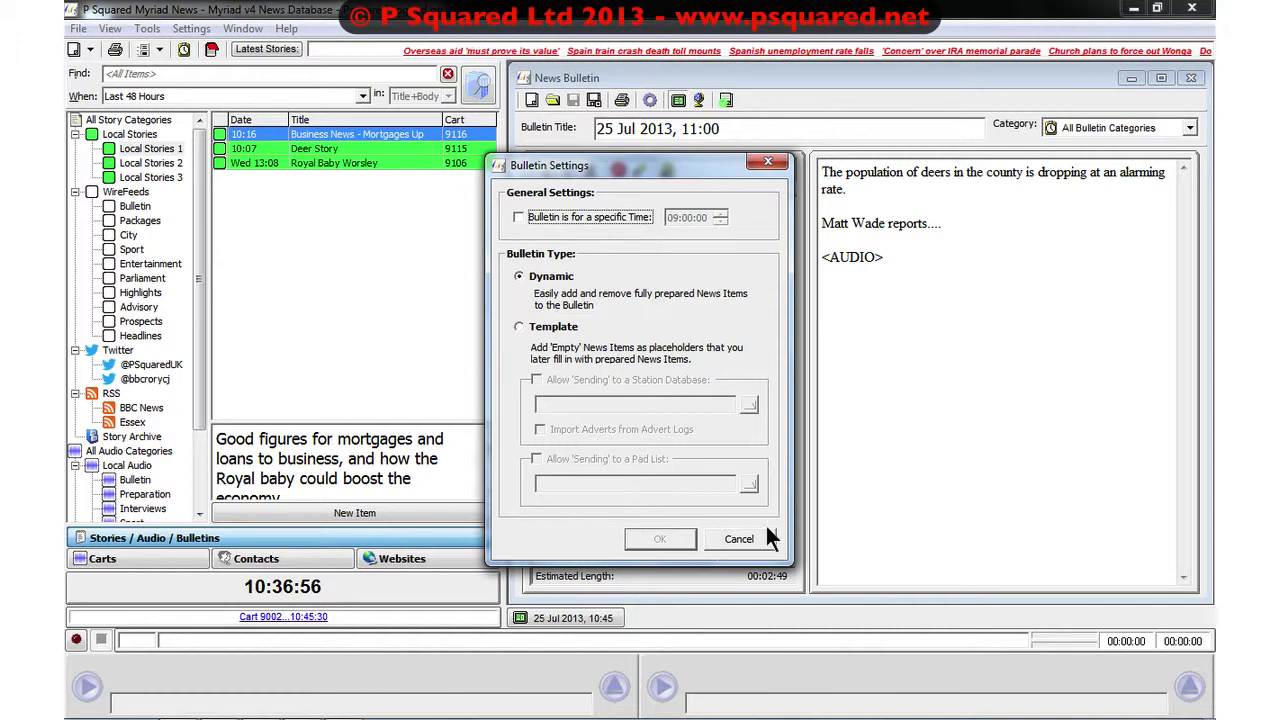
left_click(738, 540)
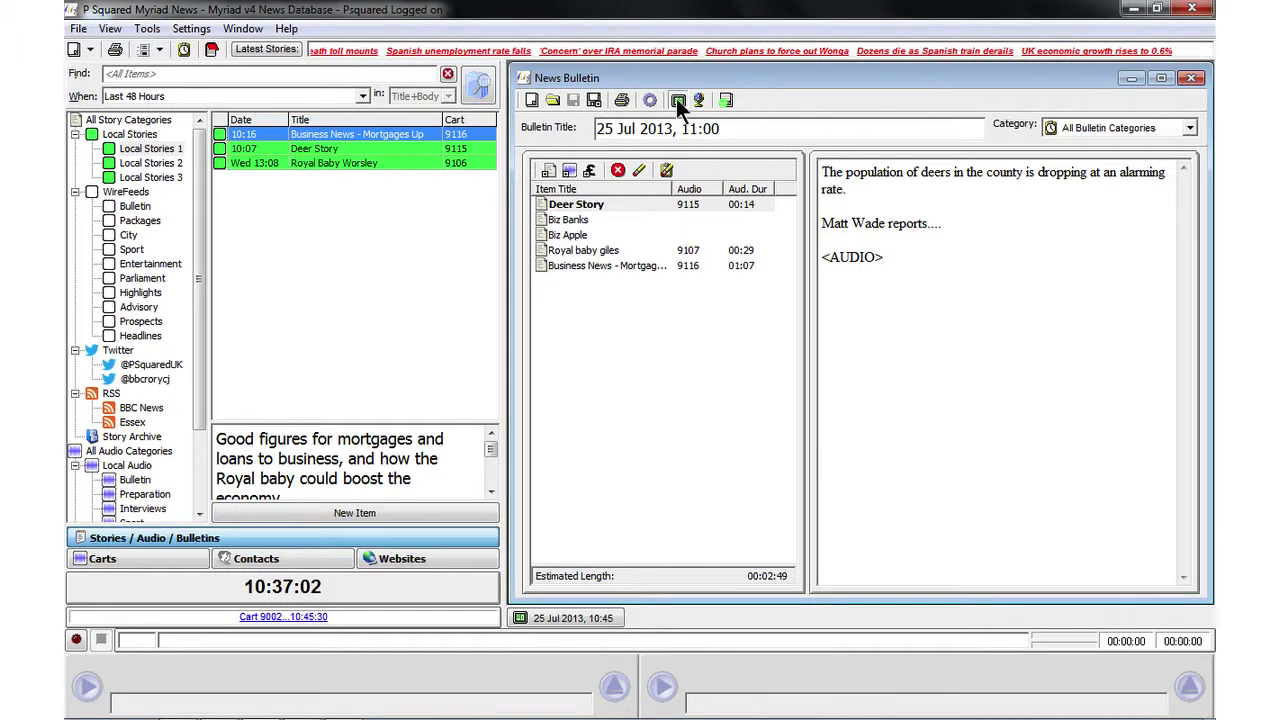
mouse_move(698, 100)
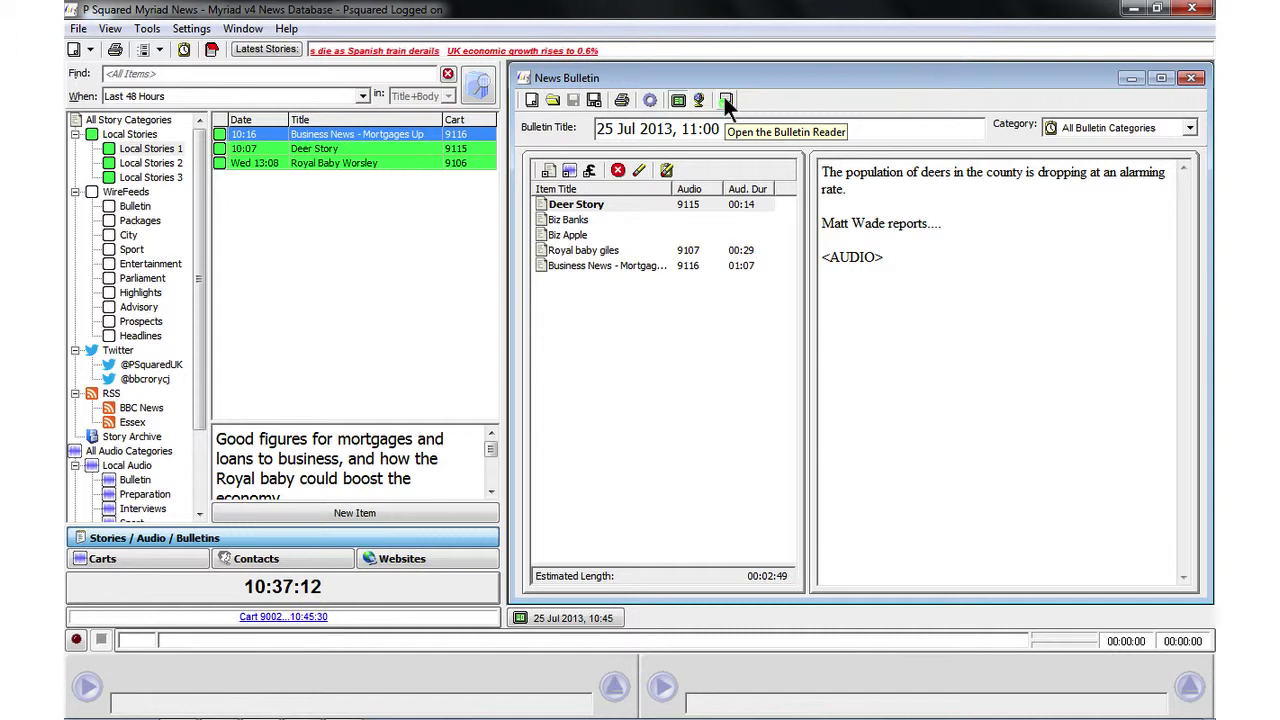
left_click(728, 100)
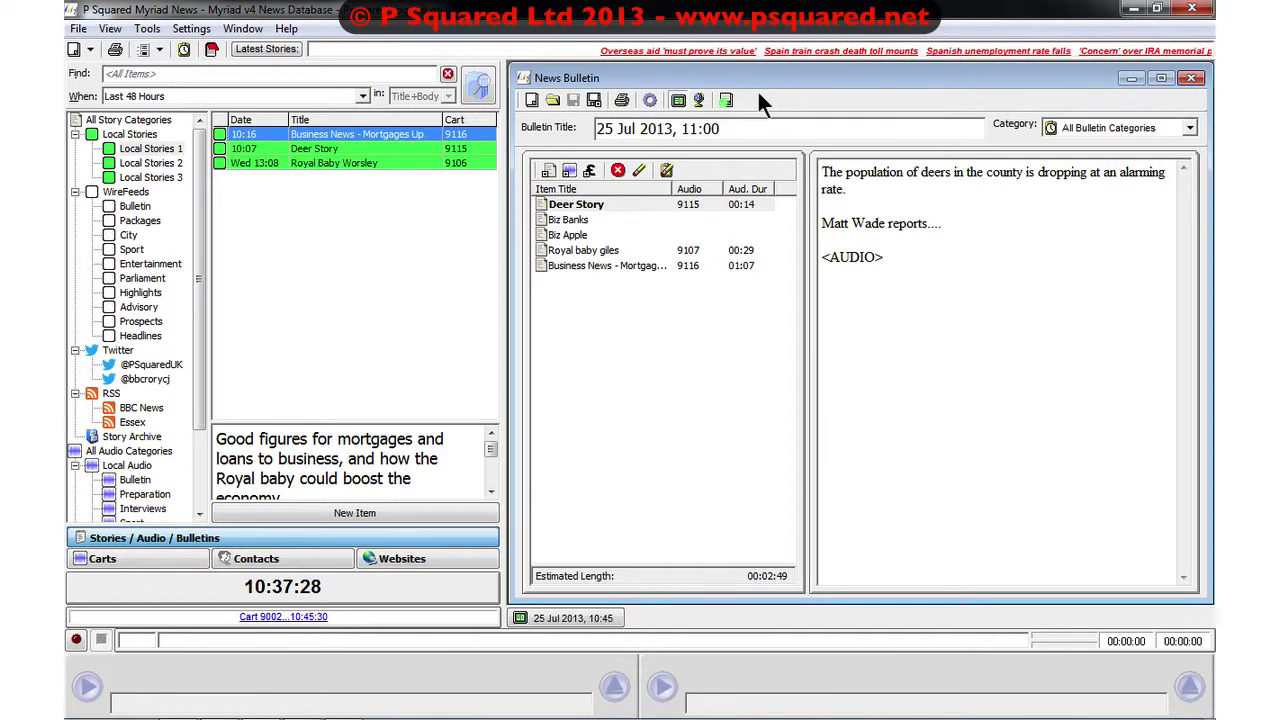
mouse_move(718, 284)
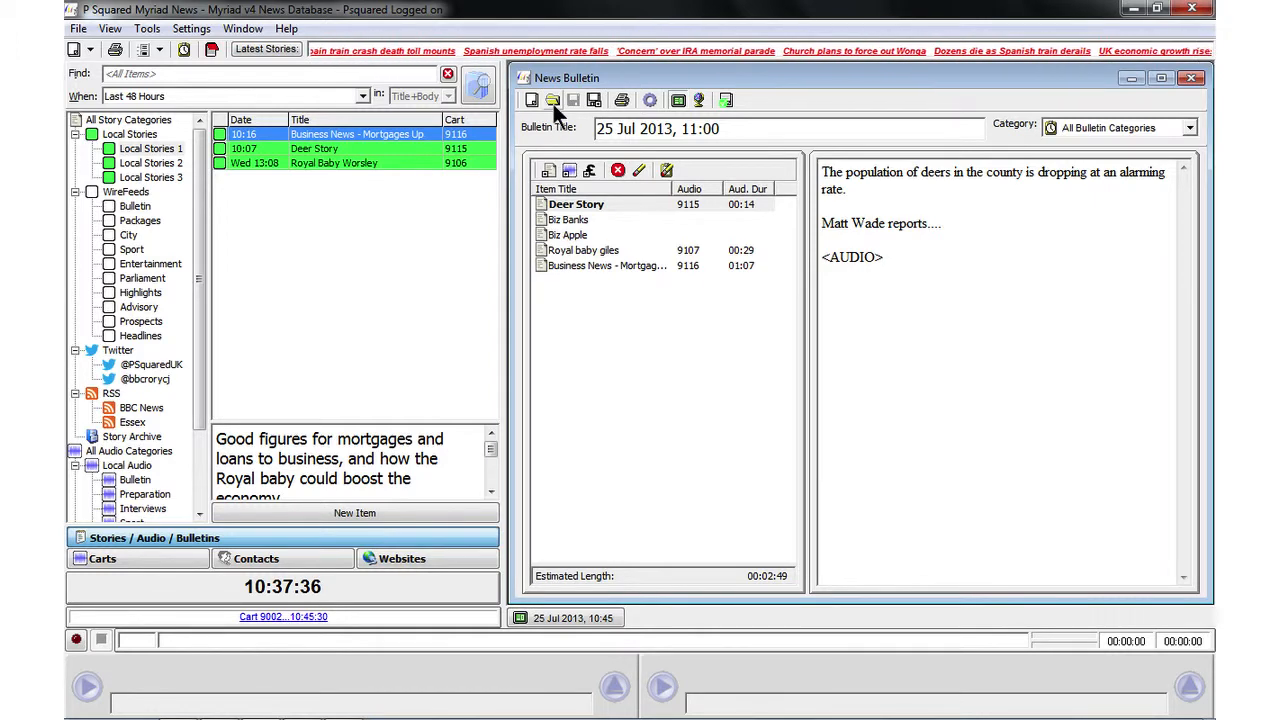
- Load the saved Summary bulletin from the Select Bulletin list
left_click(552, 100)
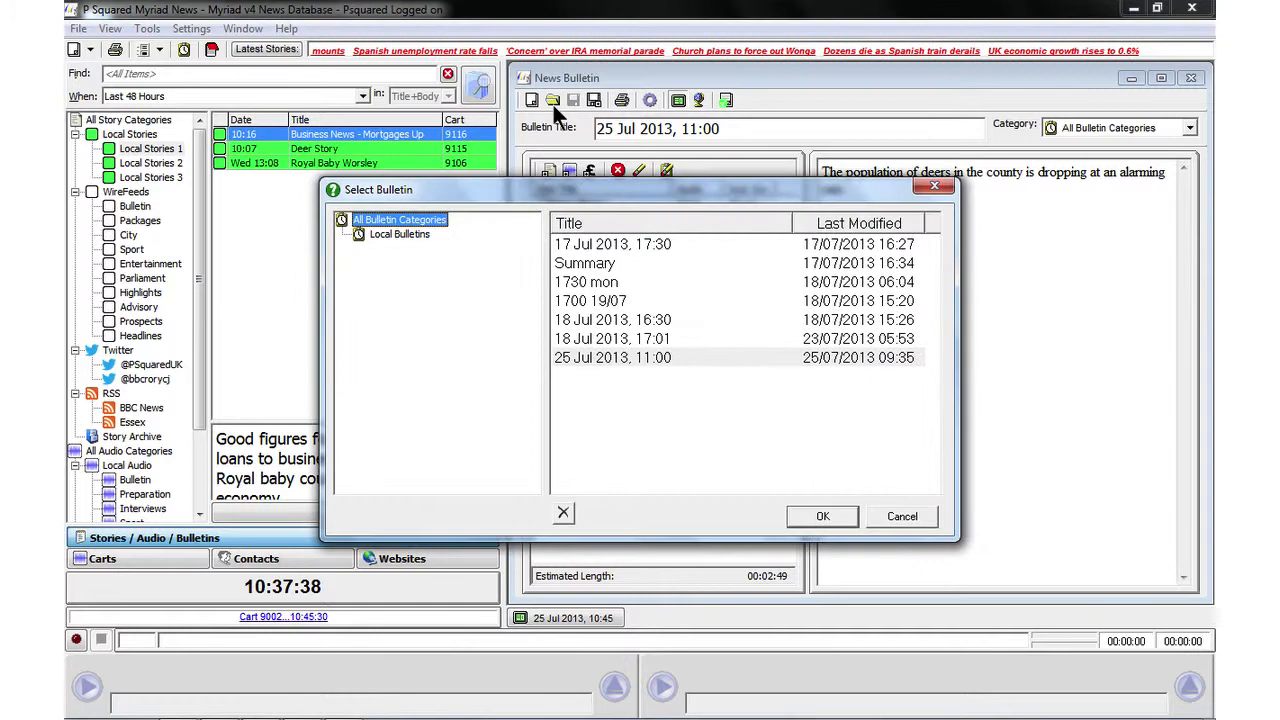
left_click(584, 262)
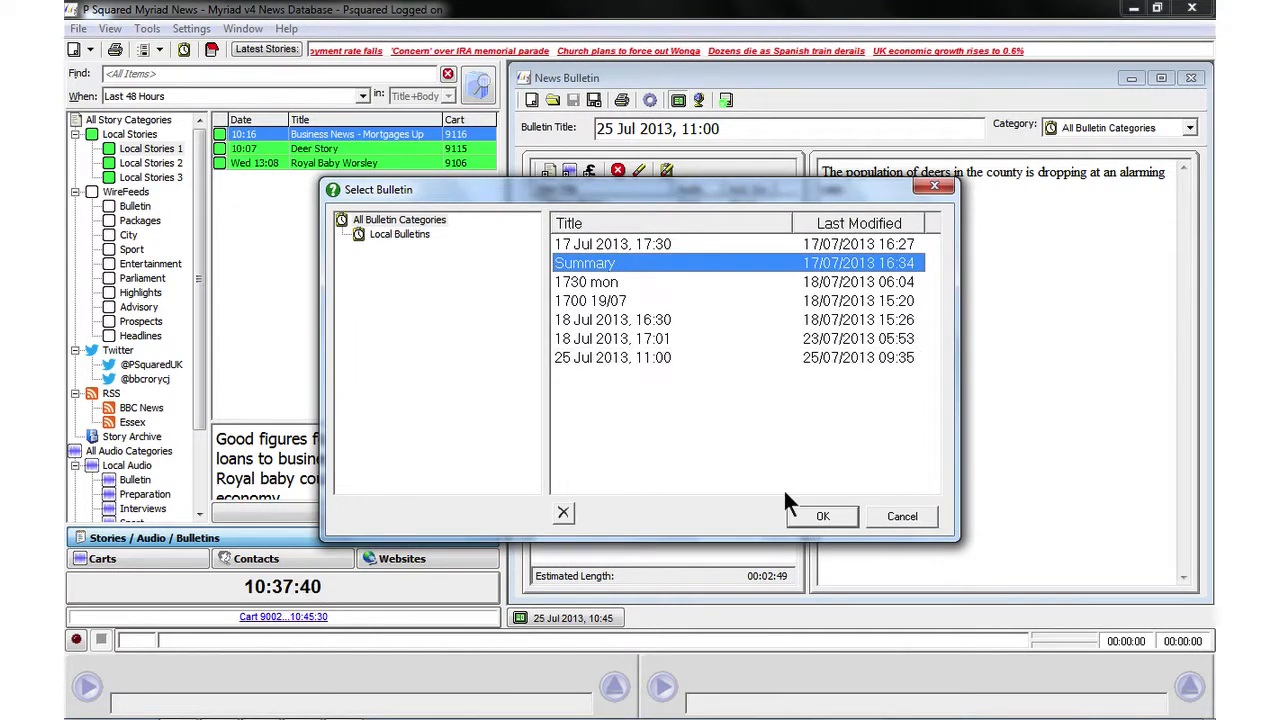
left_click(822, 516)
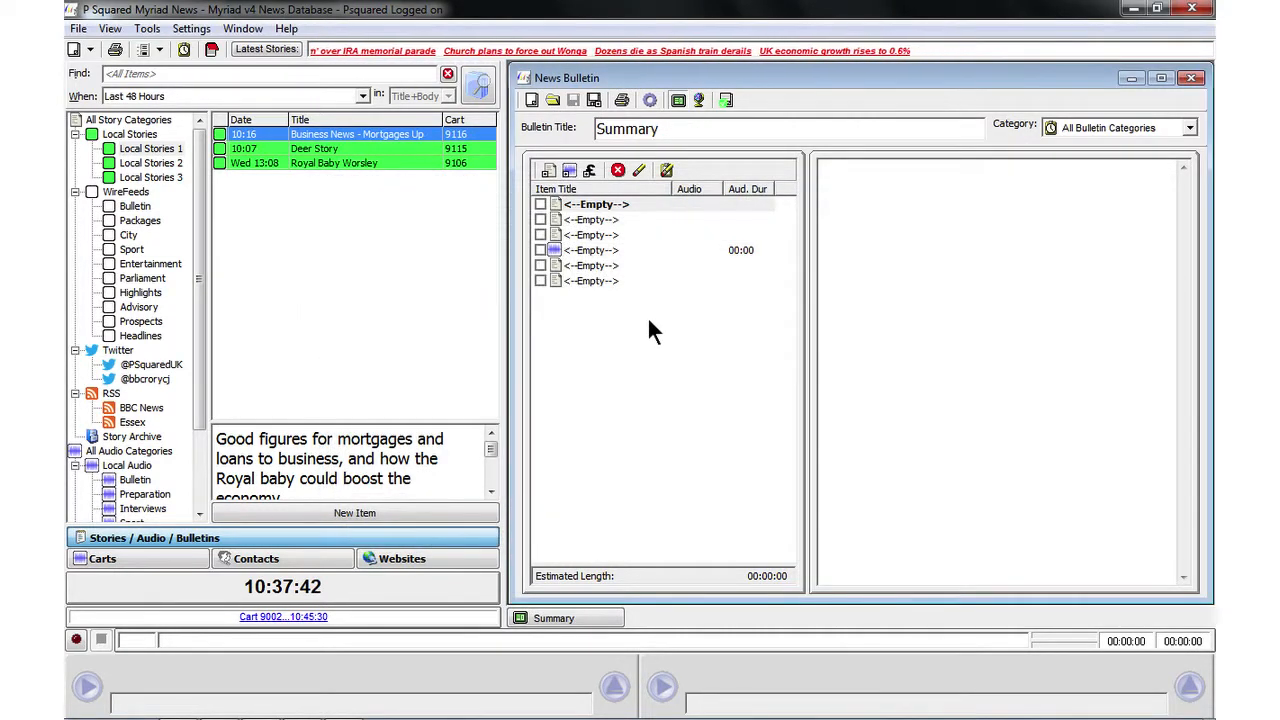
mouse_move(596, 244)
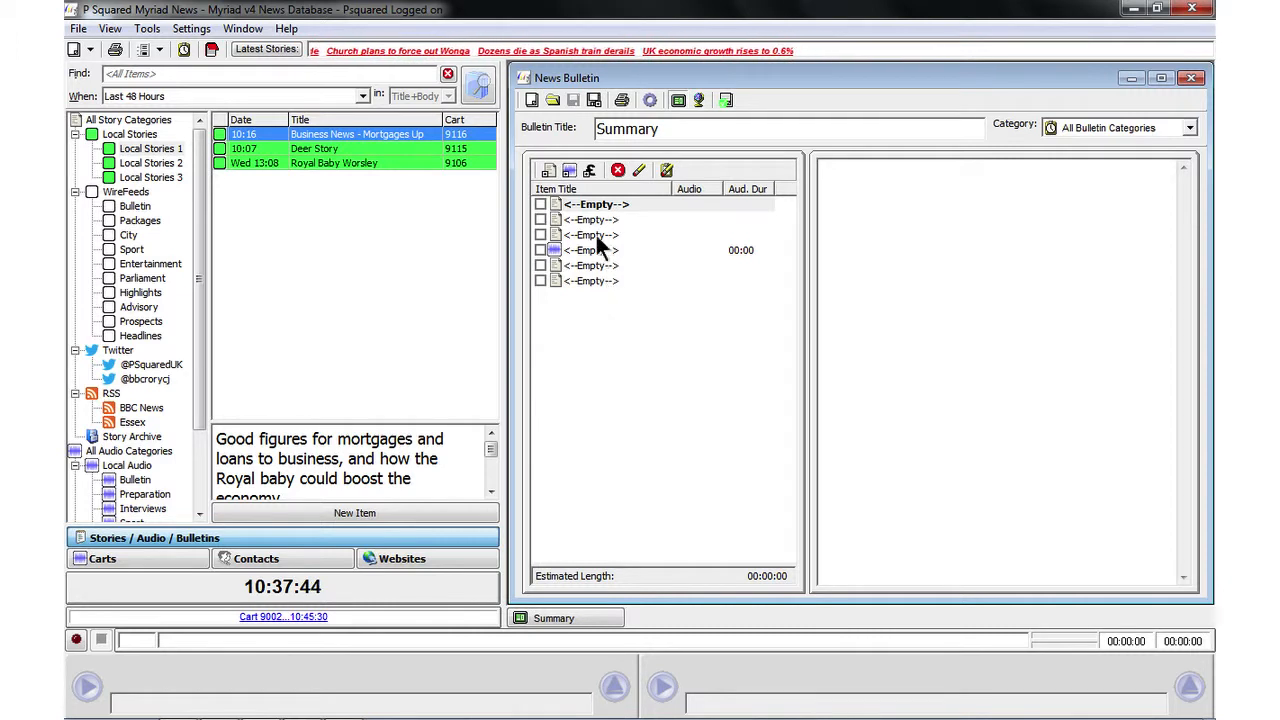
mouse_move(644, 236)
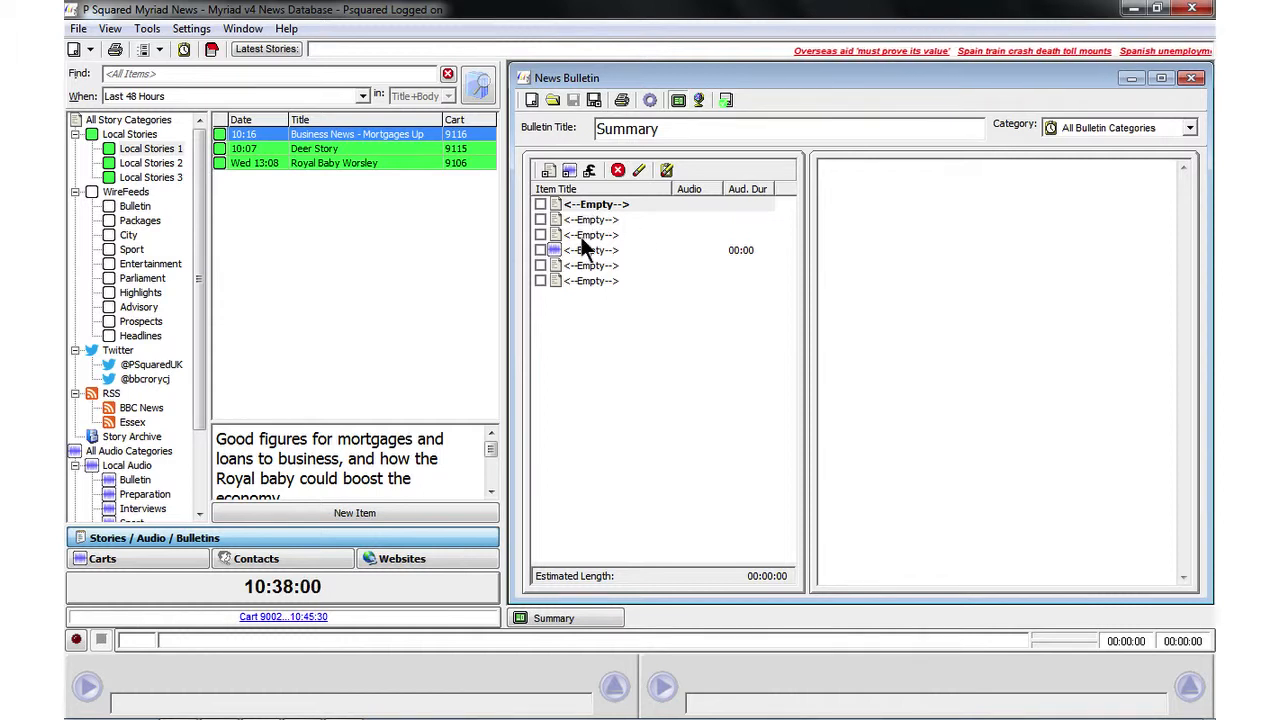
mouse_move(584, 284)
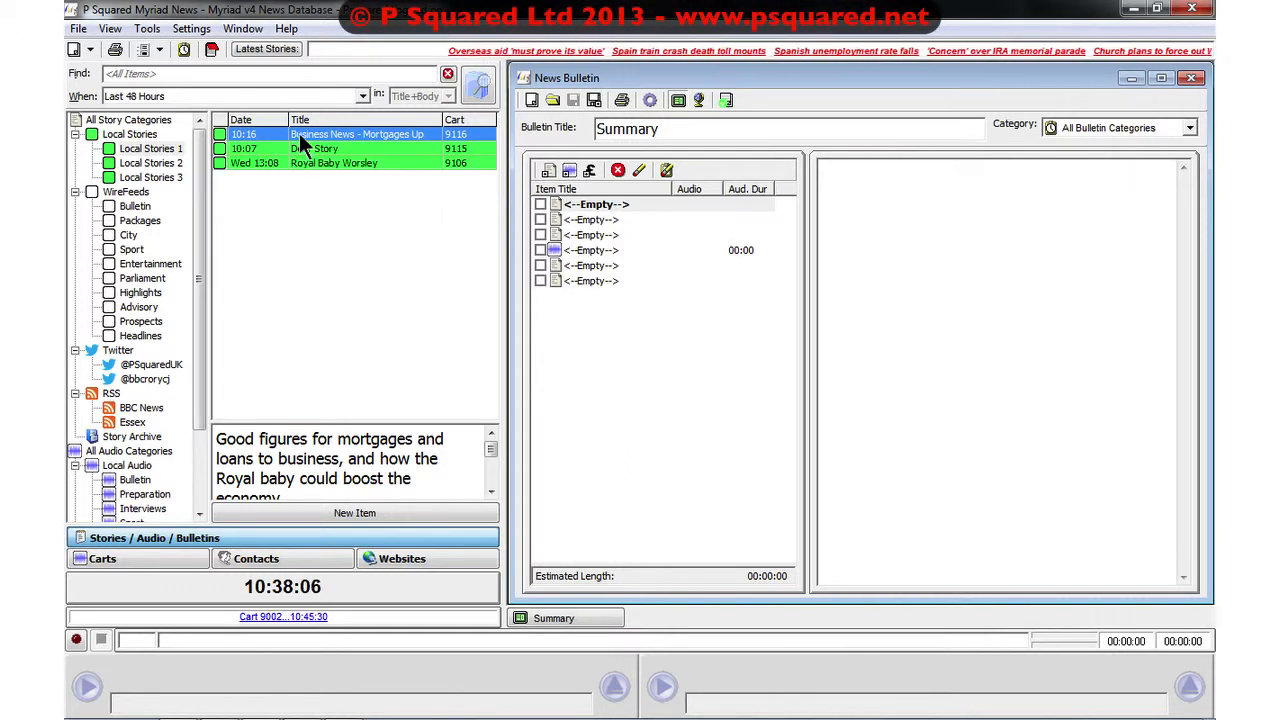
- Fill the Summary placeholders with Deer Story and Royal Baby, then show Biz Apple's script
left_click(312, 148)
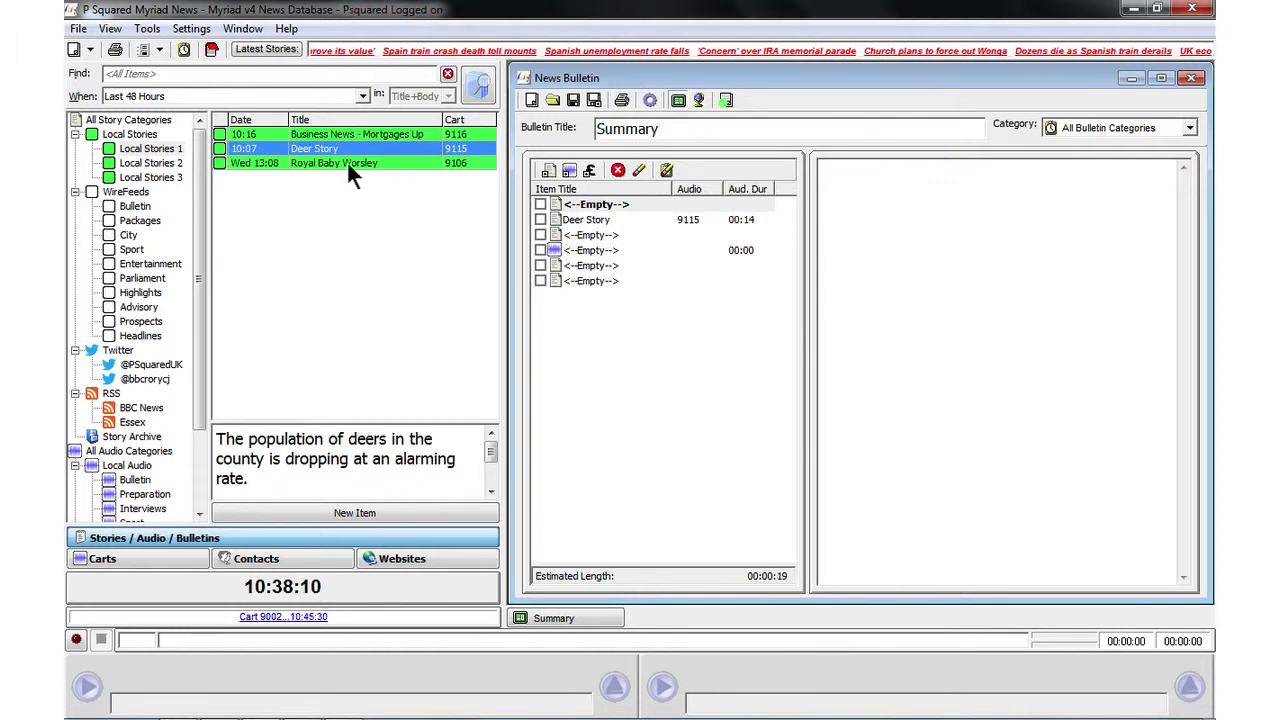
left_click(332, 162)
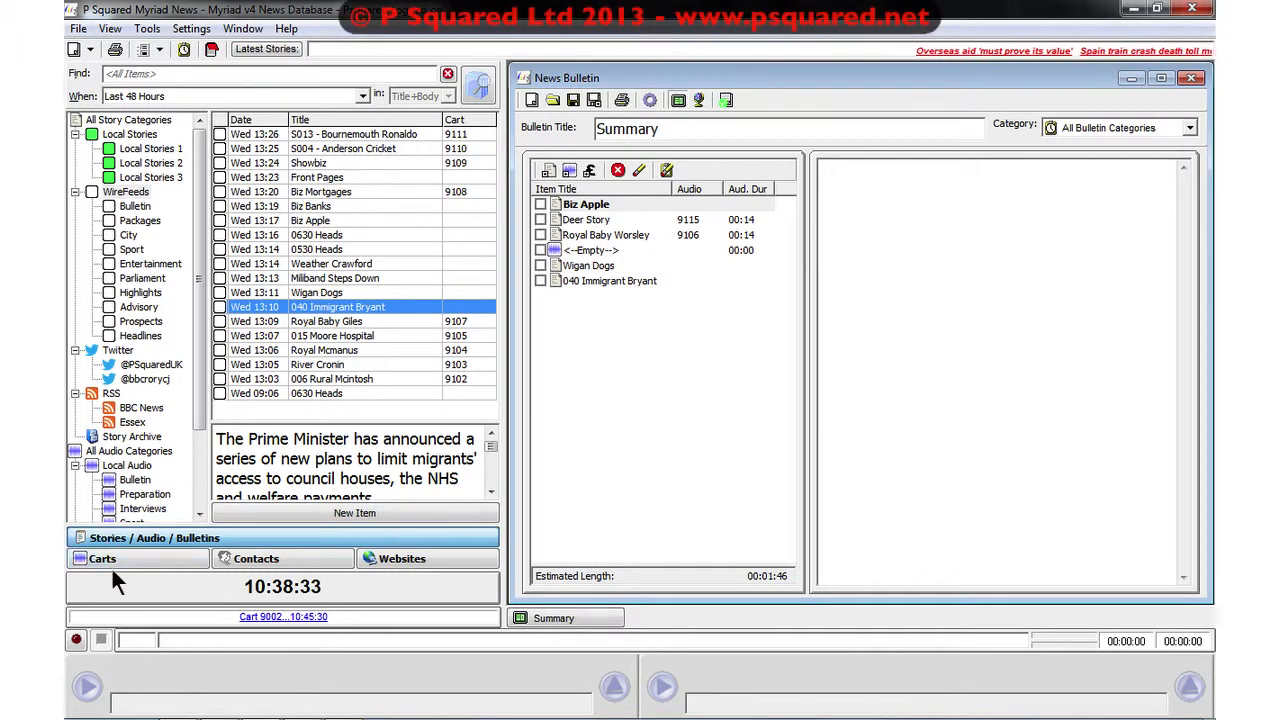
left_click(100, 558)
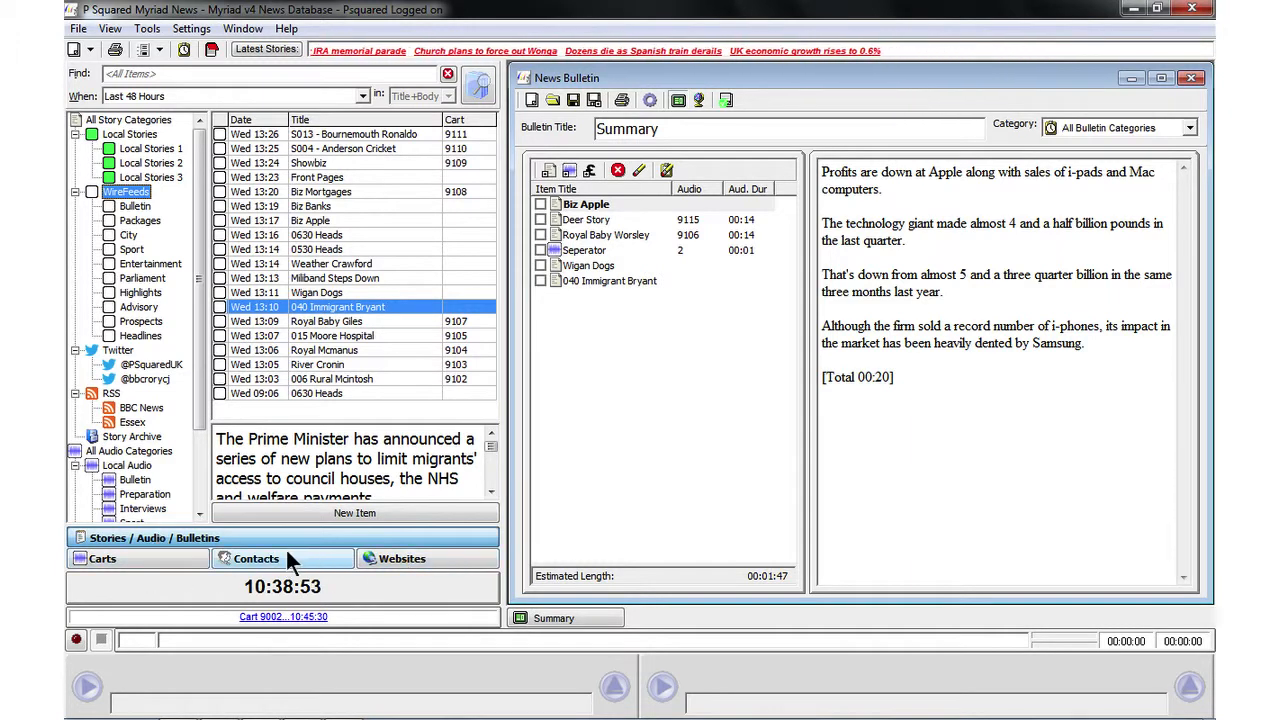
left_click(256, 558)
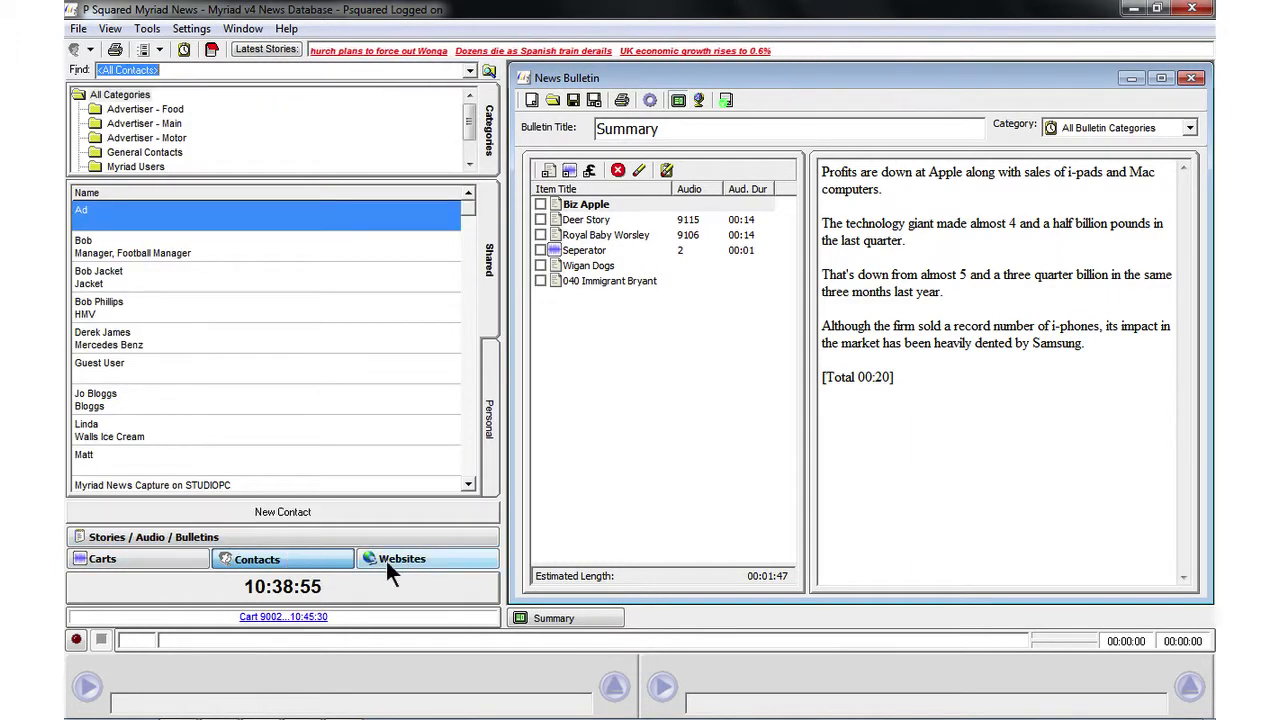
left_click(402, 558)
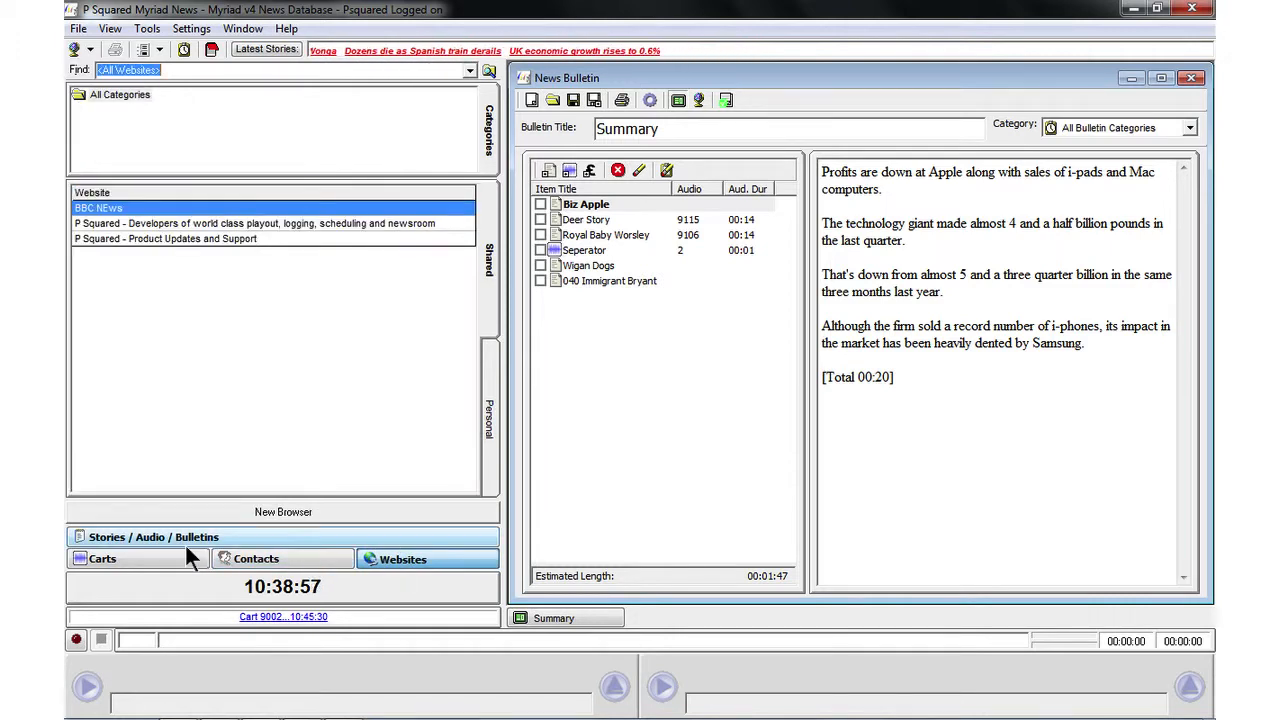
left_click(152, 536)
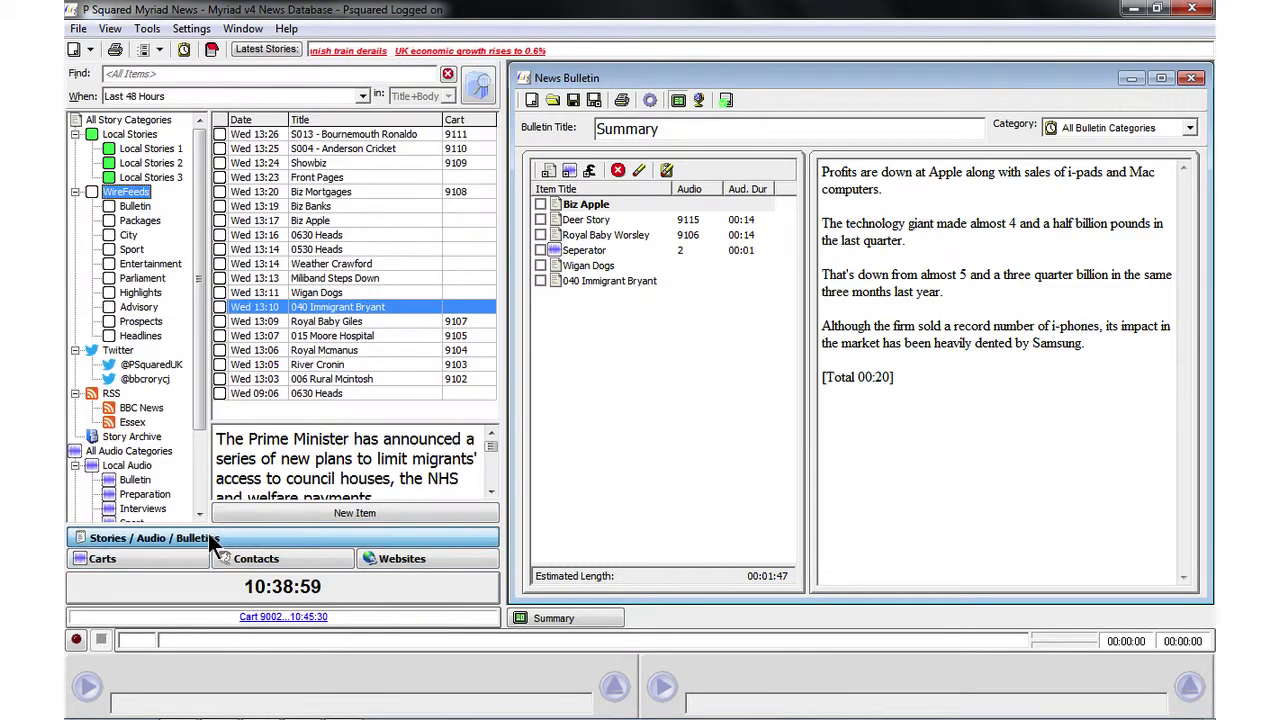
left_click(102, 558)
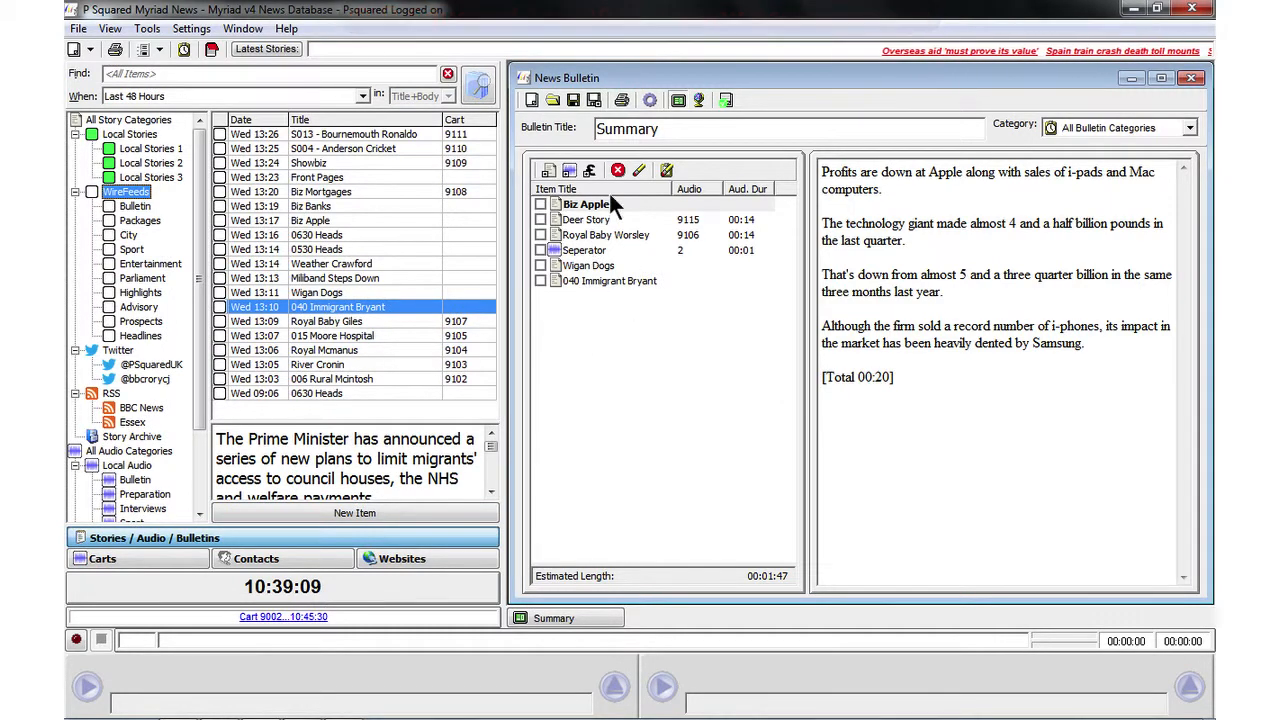
- Save a copy of the Summary bulletin under the name 'summary 1130'
left_click(568, 170)
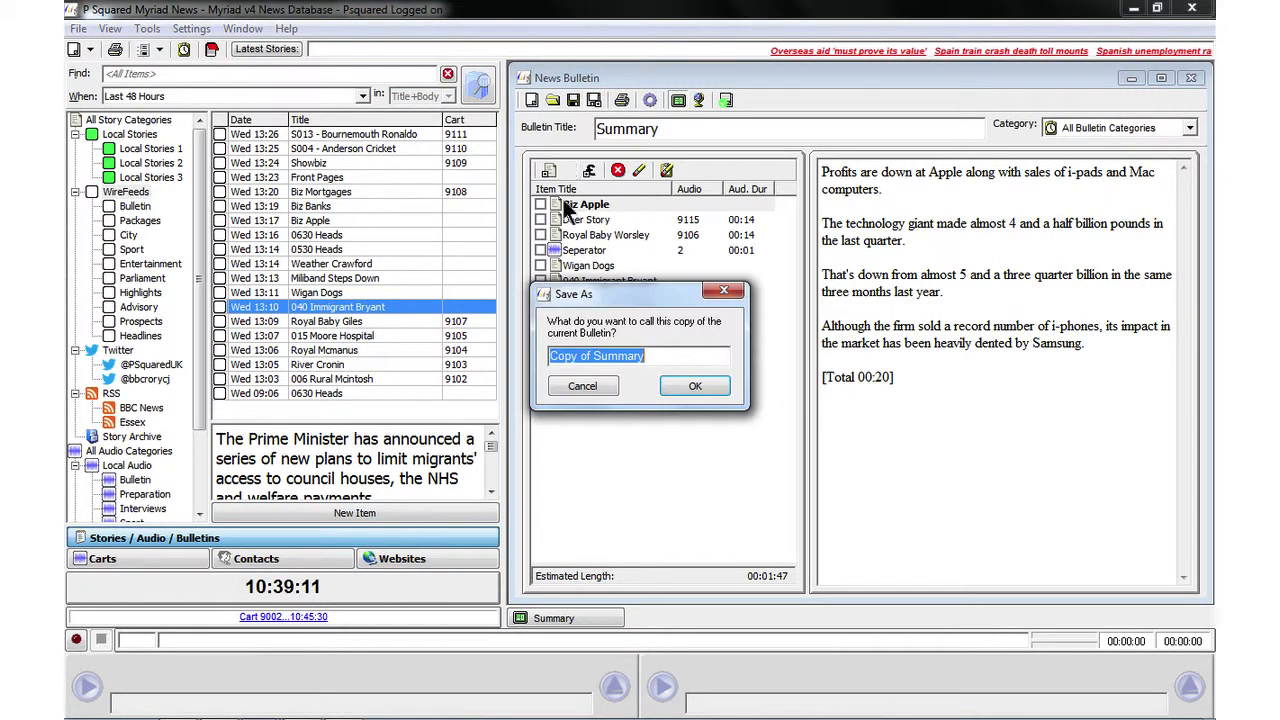
mouse_move(576, 252)
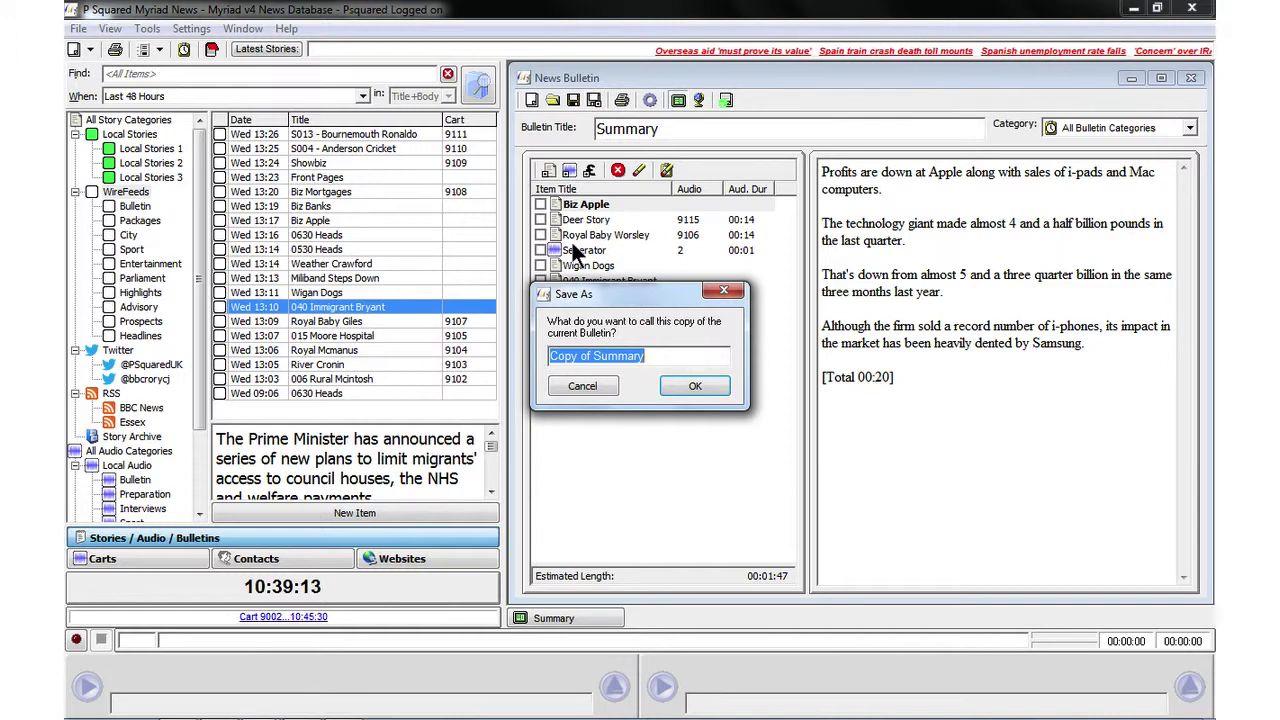
type("summary 1130")
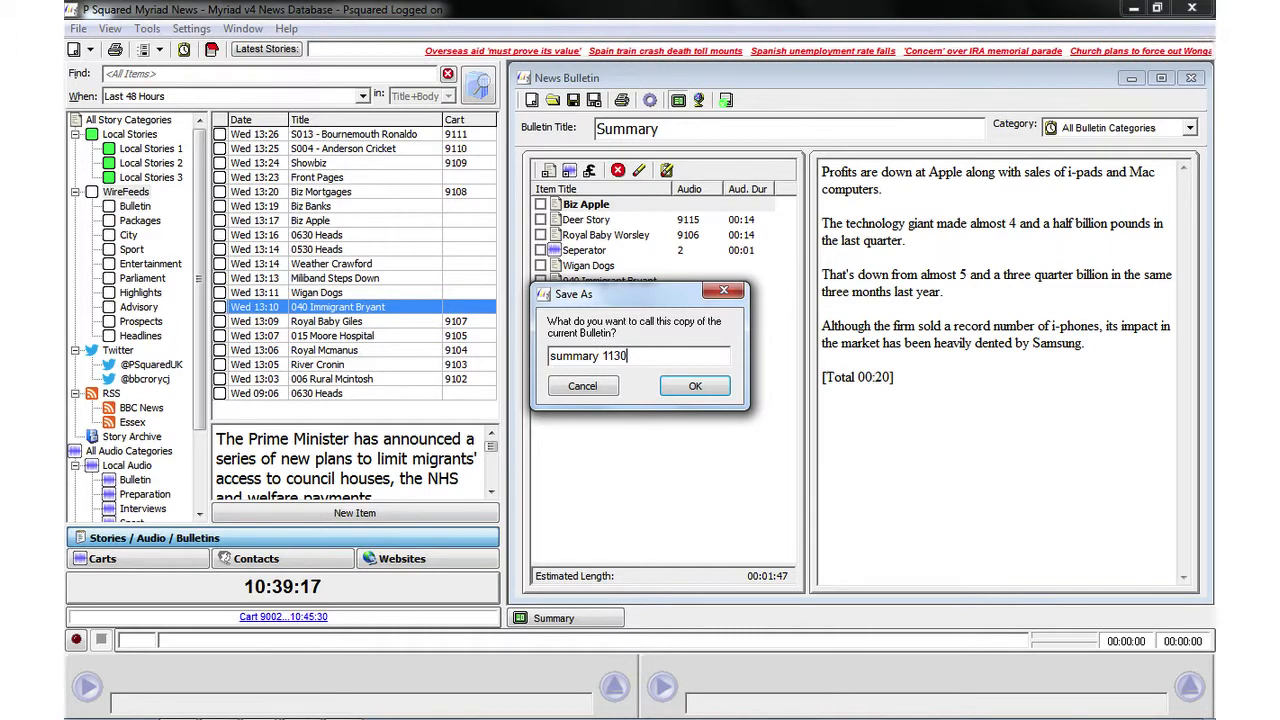
left_click(694, 386)
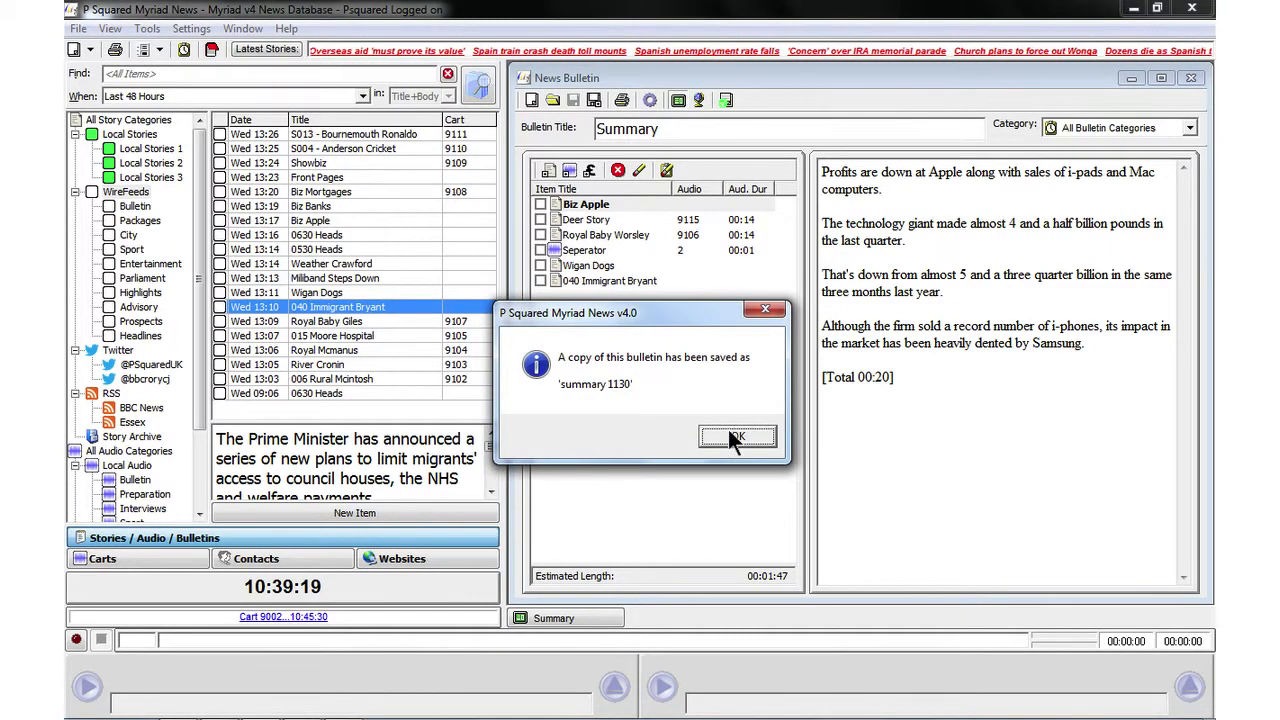
left_click(736, 438)
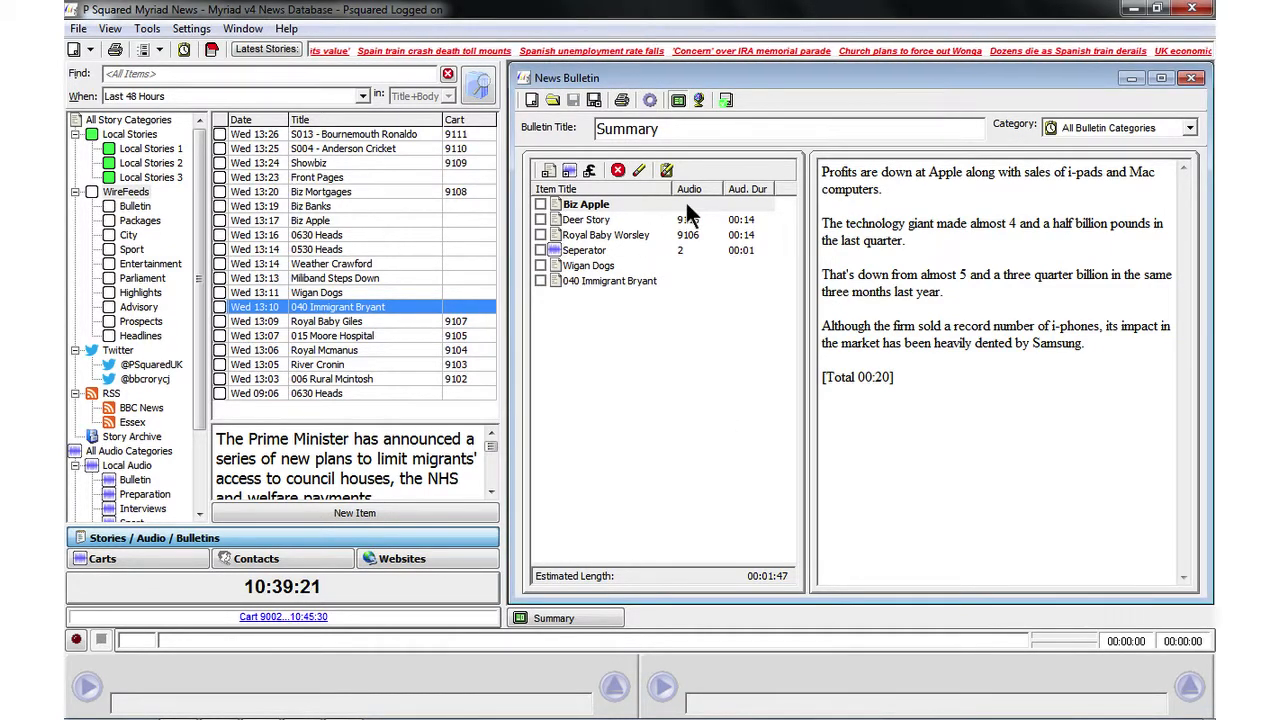
- Reopen the 25 Jul 2013, 11:00 bulletin, then switch to the summary 1130 bulletin
left_click(552, 100)
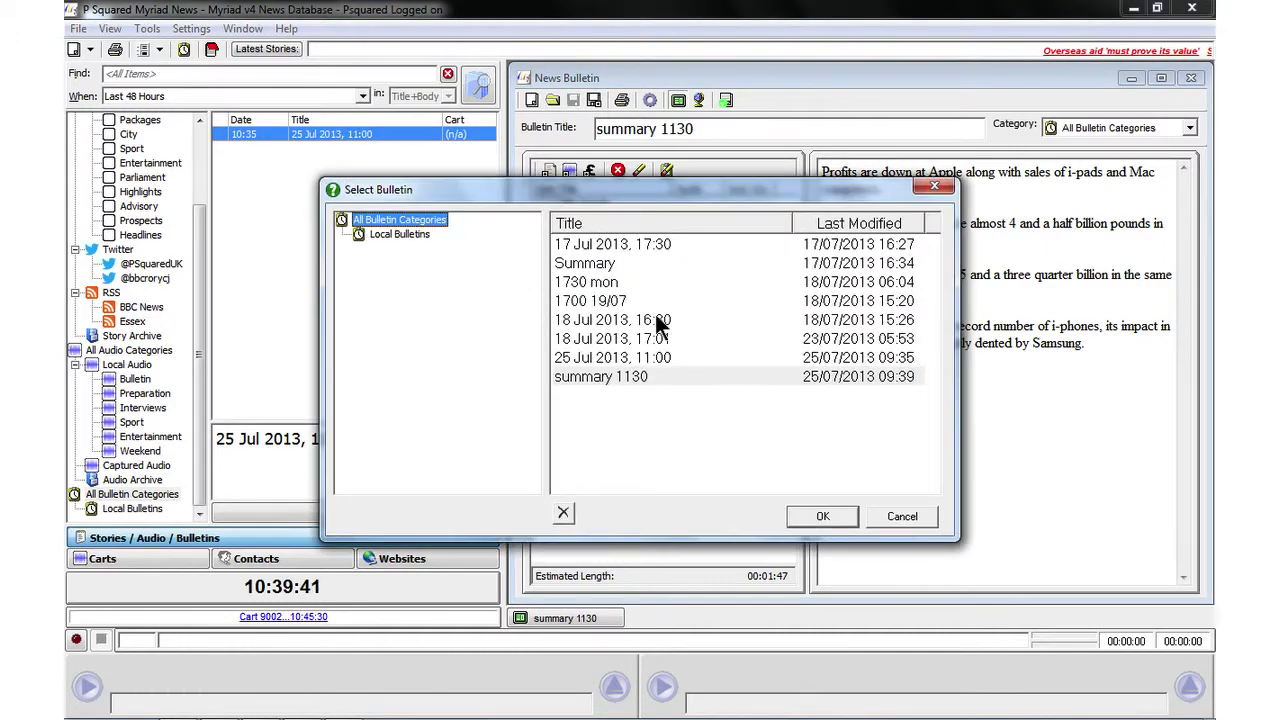
left_click(612, 356)
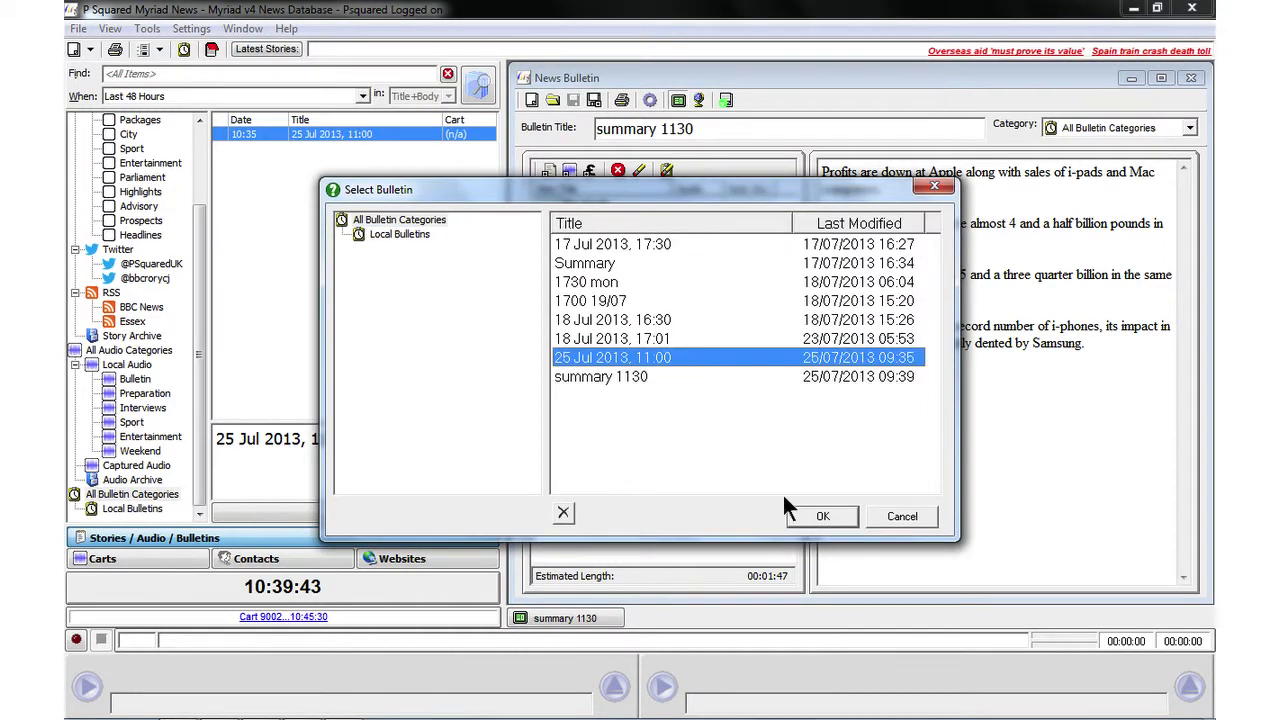
left_click(822, 516)
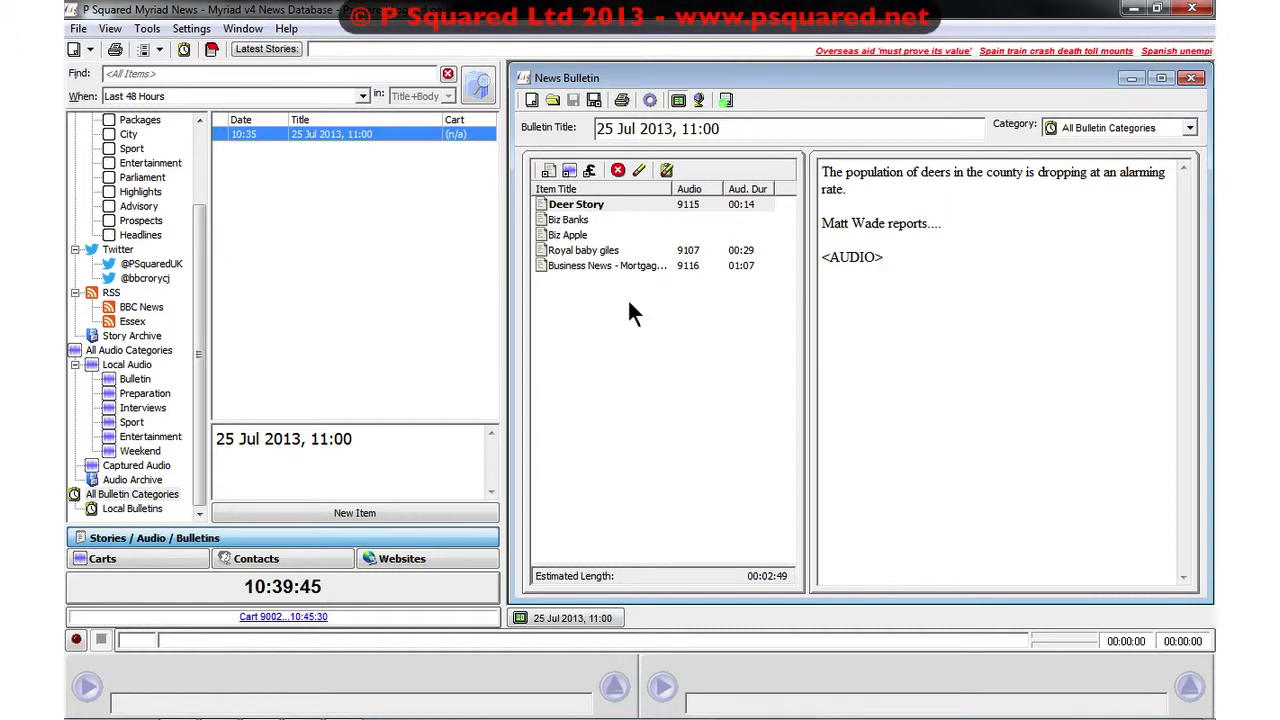
mouse_move(758, 552)
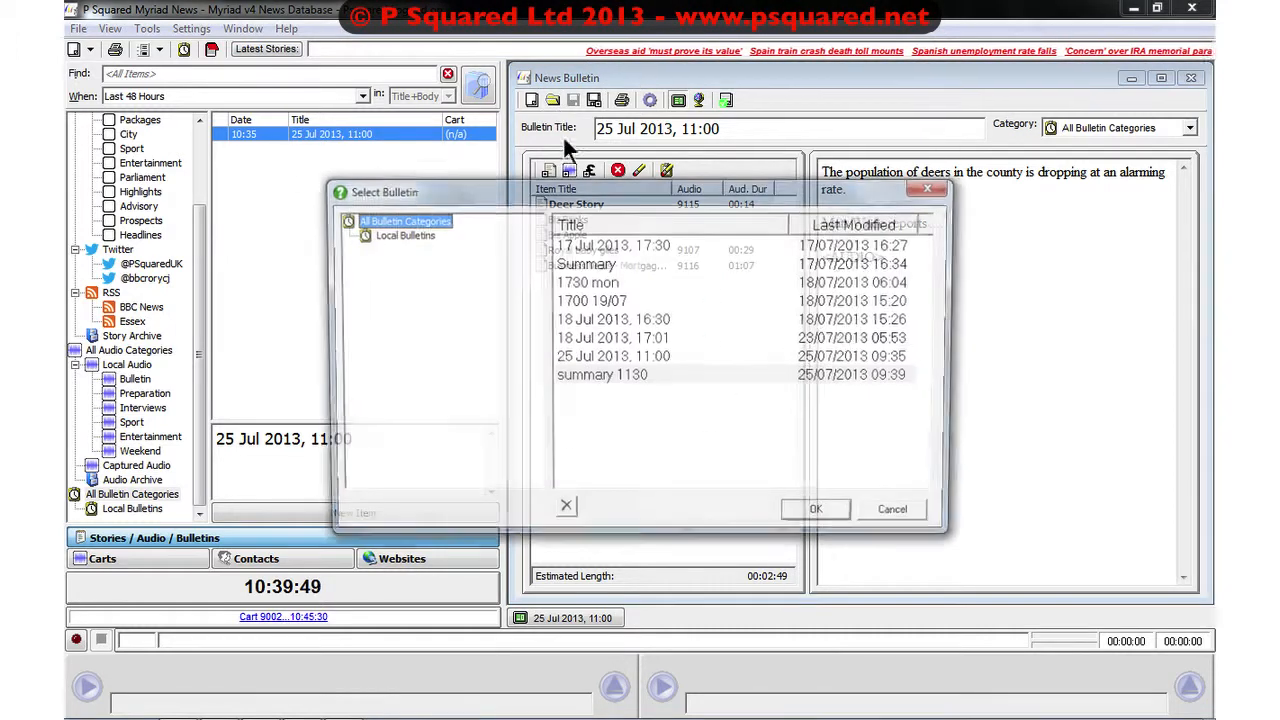
left_click(600, 376)
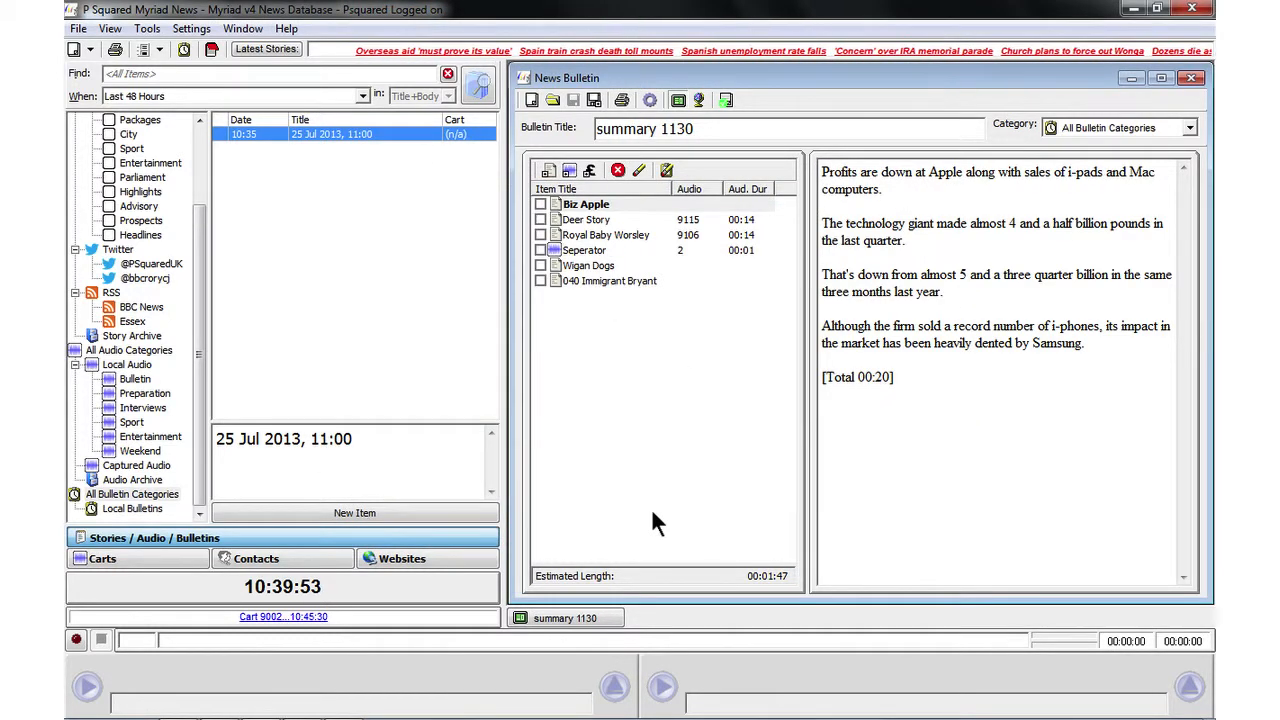
mouse_move(778, 600)
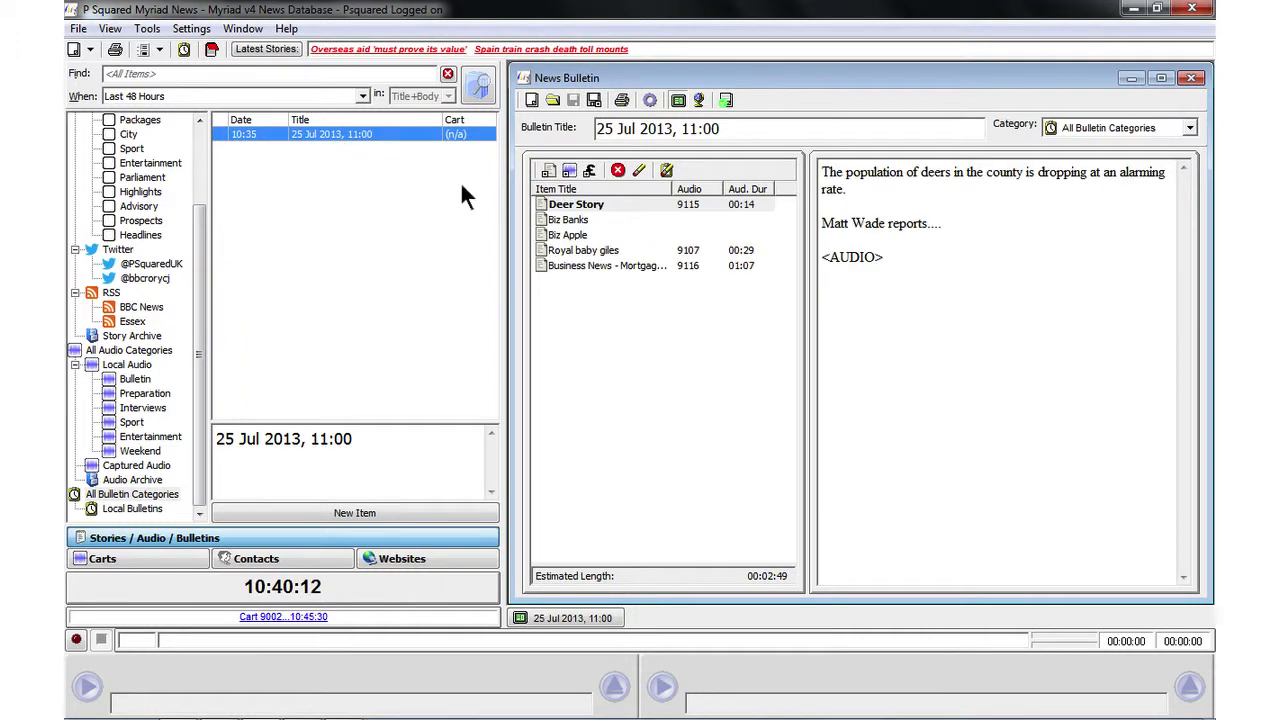
mouse_move(588, 304)
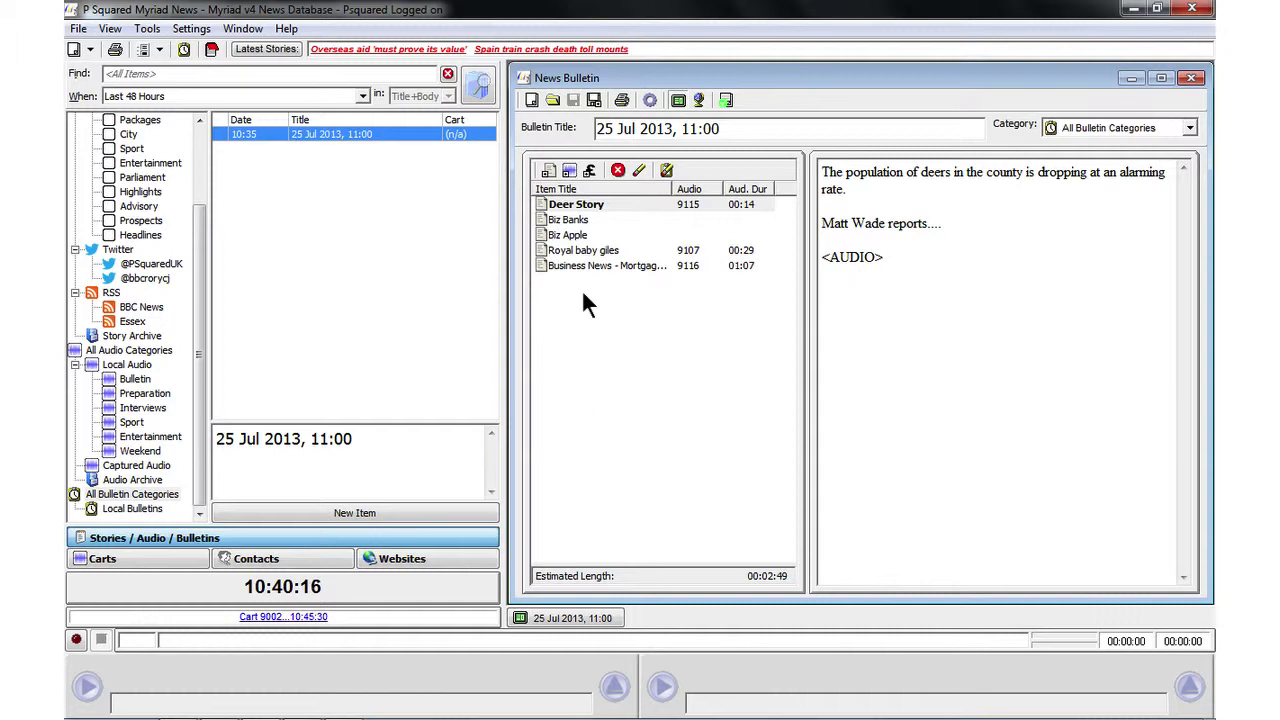
mouse_move(598, 262)
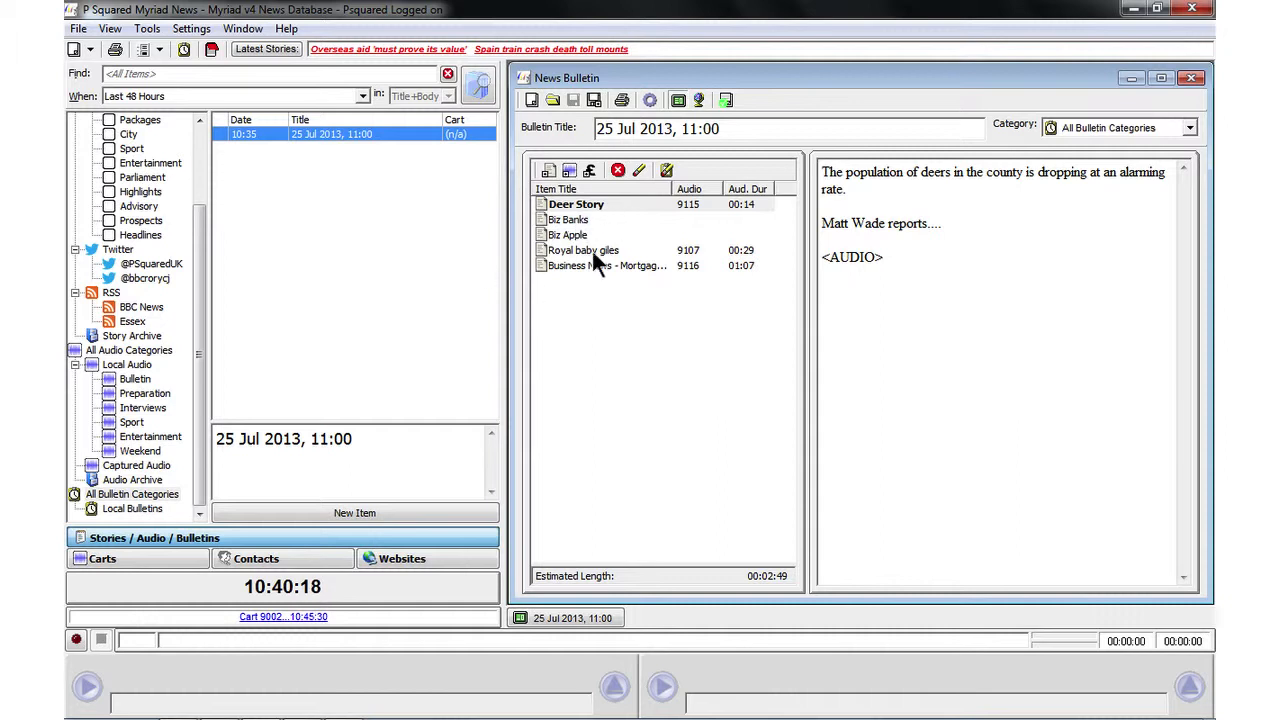
- Create a new 10:45 bulletin with two story placeholders and a 30-second ad break
left_click(532, 100)
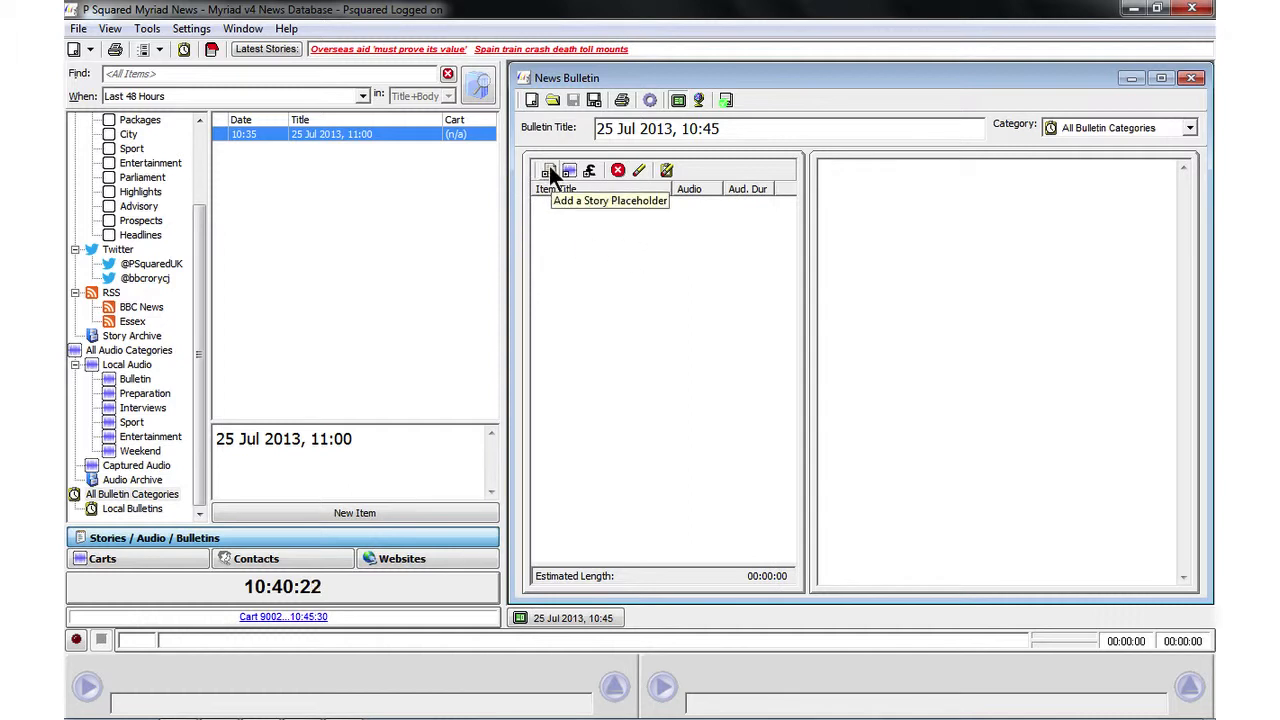
left_click(548, 170)
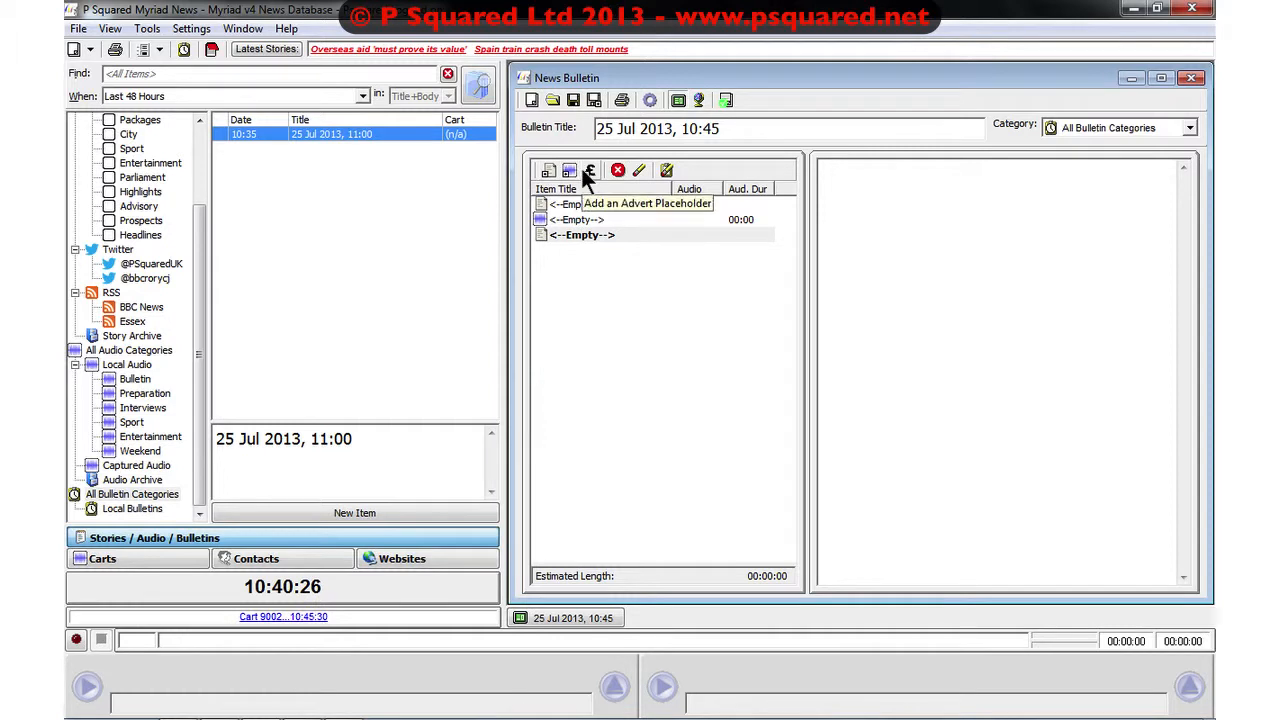
left_click(588, 170)
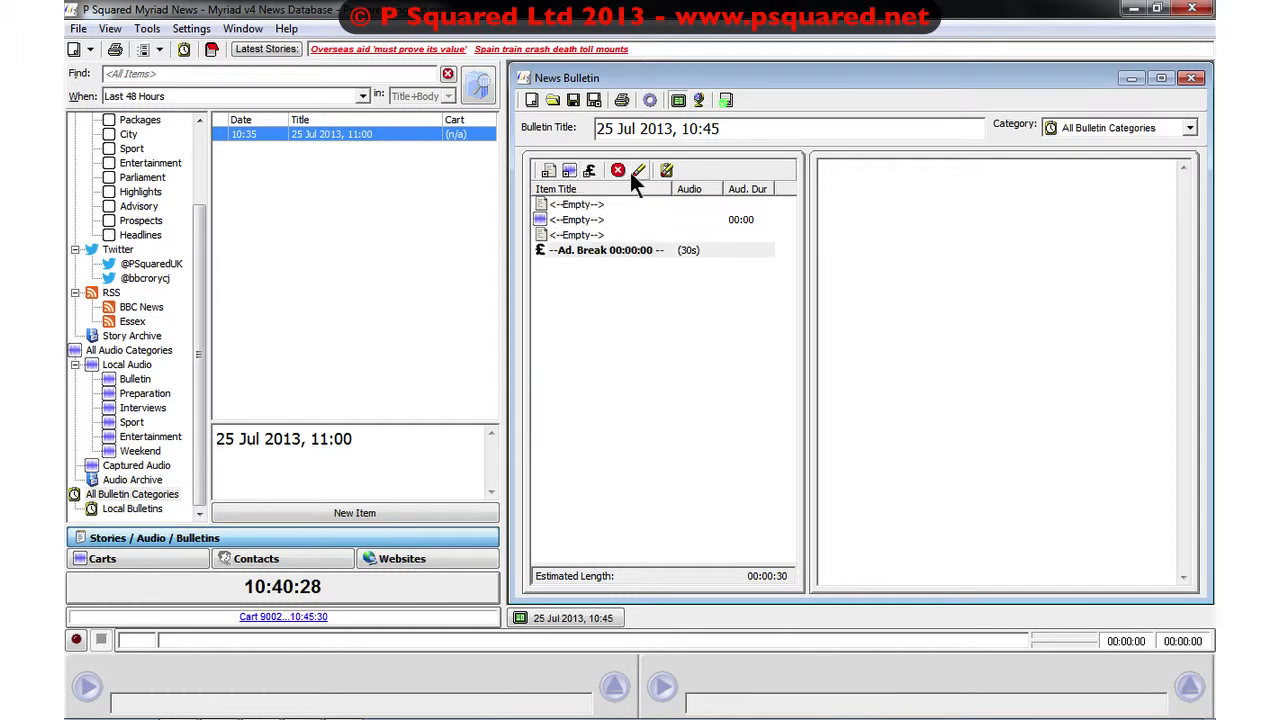
left_click(548, 170)
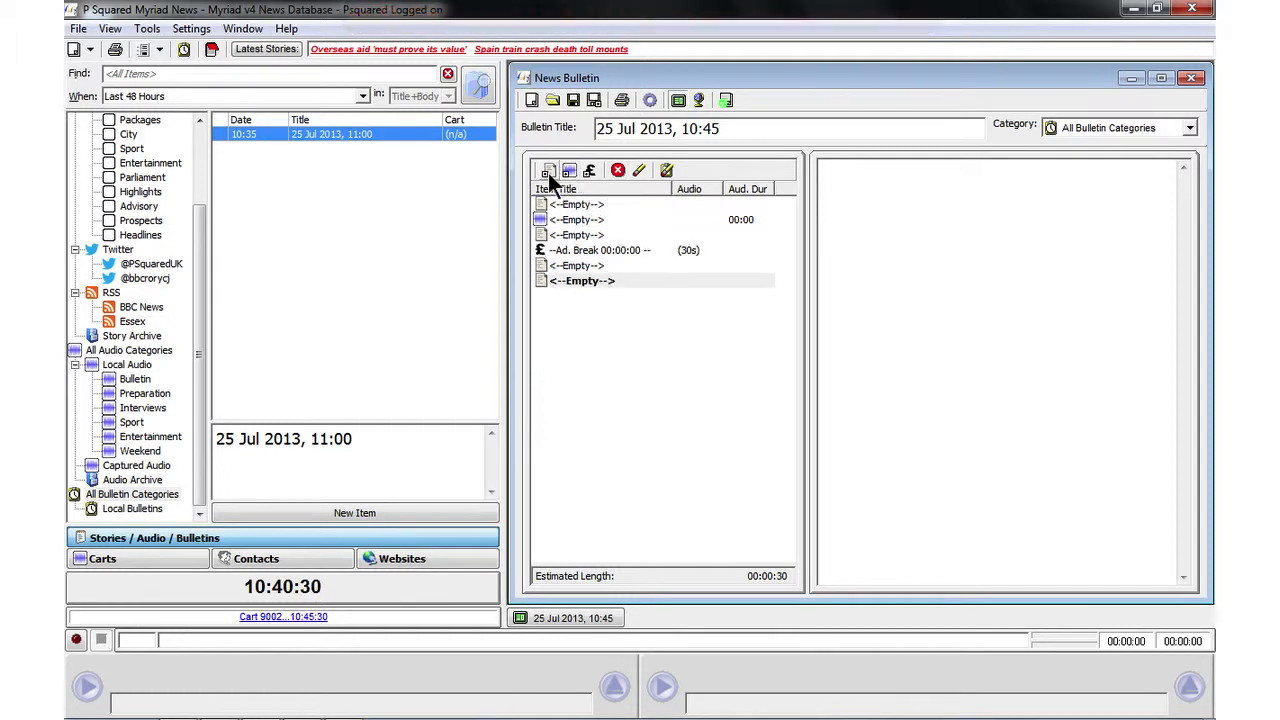
left_click(580, 280)
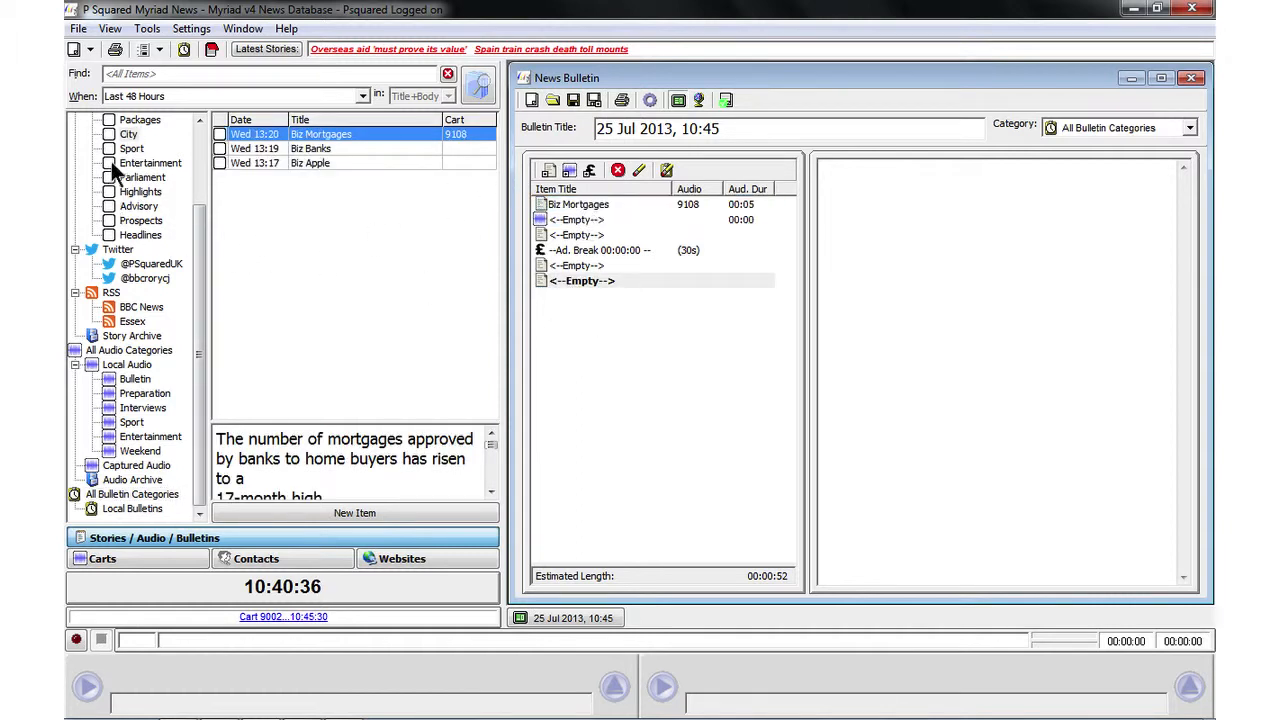
left_click(128, 134)
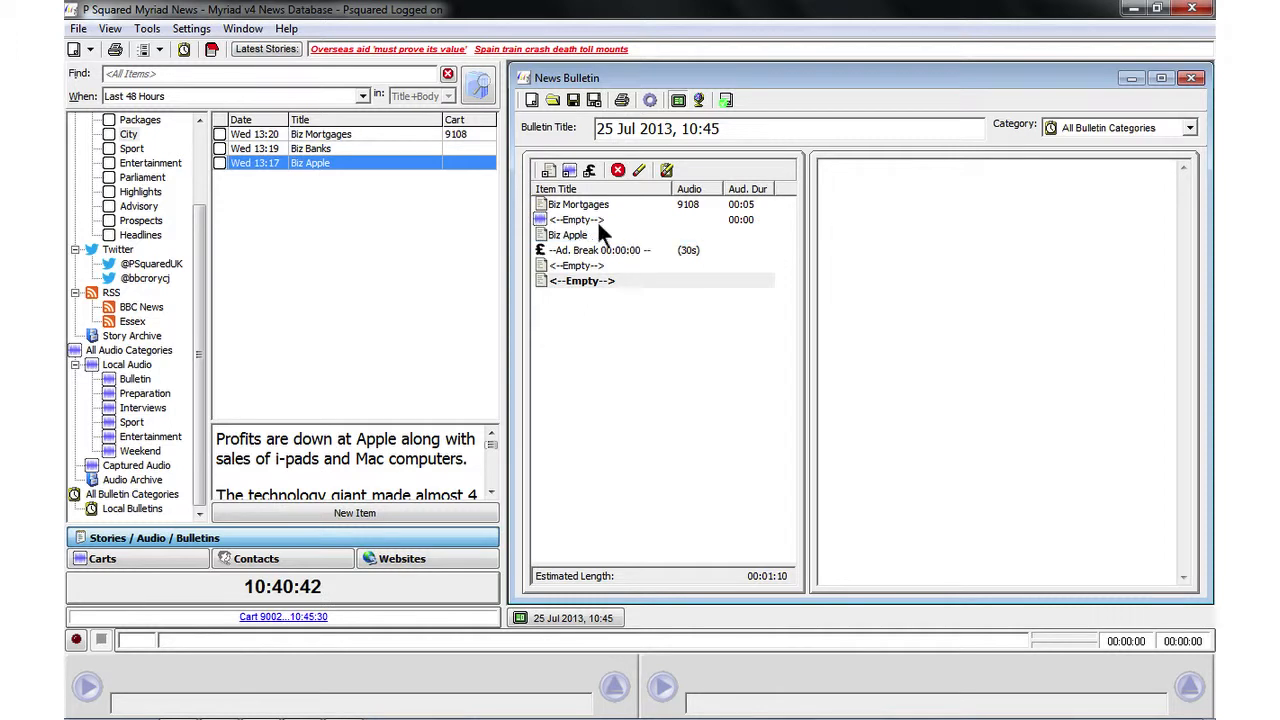
mouse_move(602, 262)
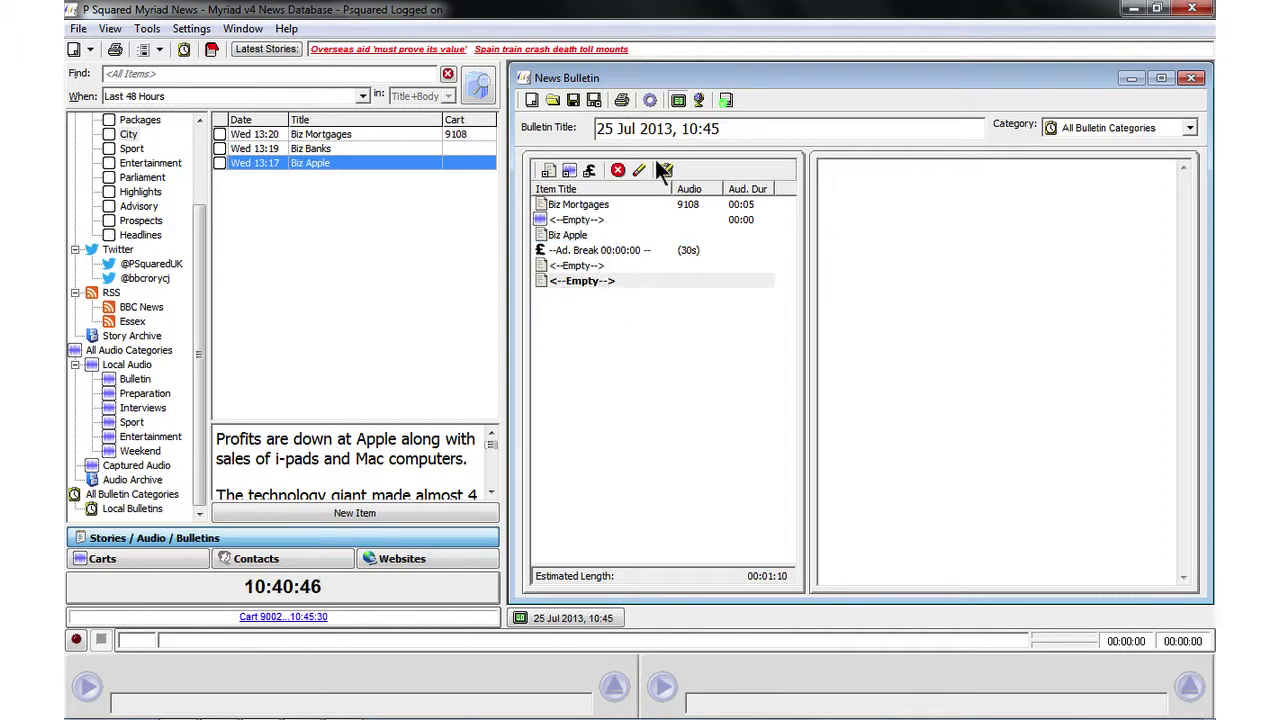
mouse_move(600, 284)
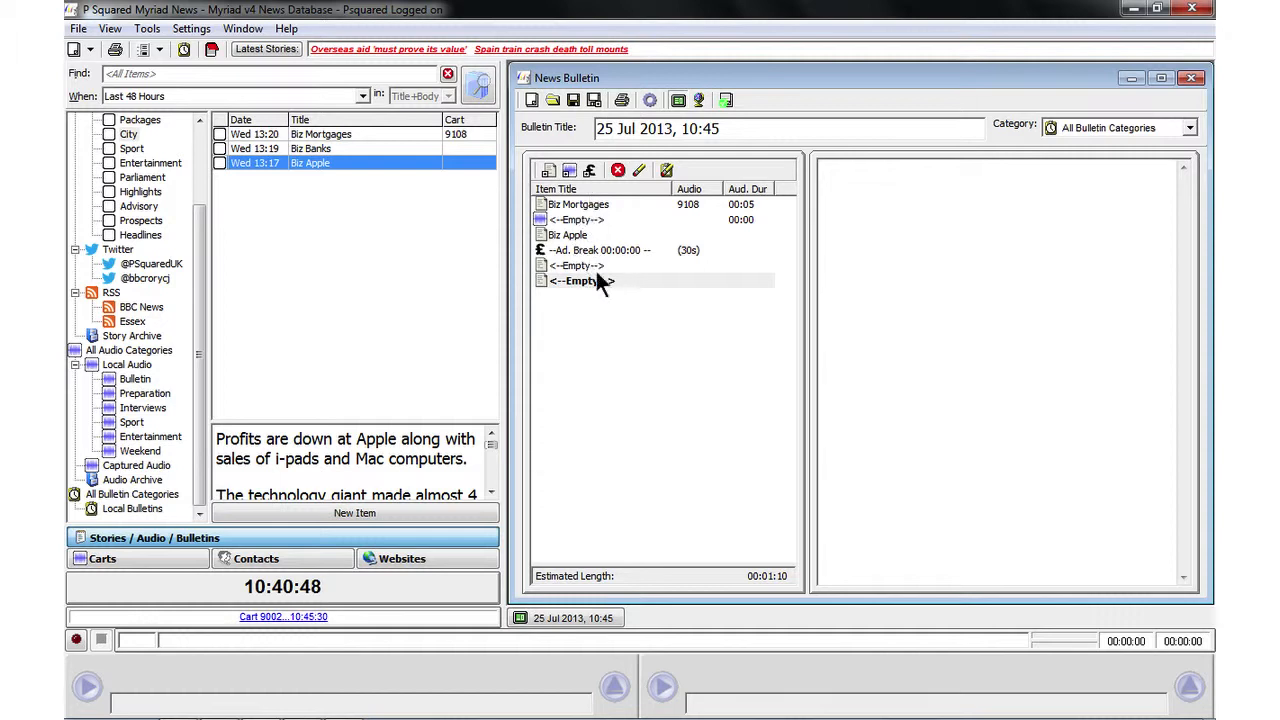
mouse_move(620, 170)
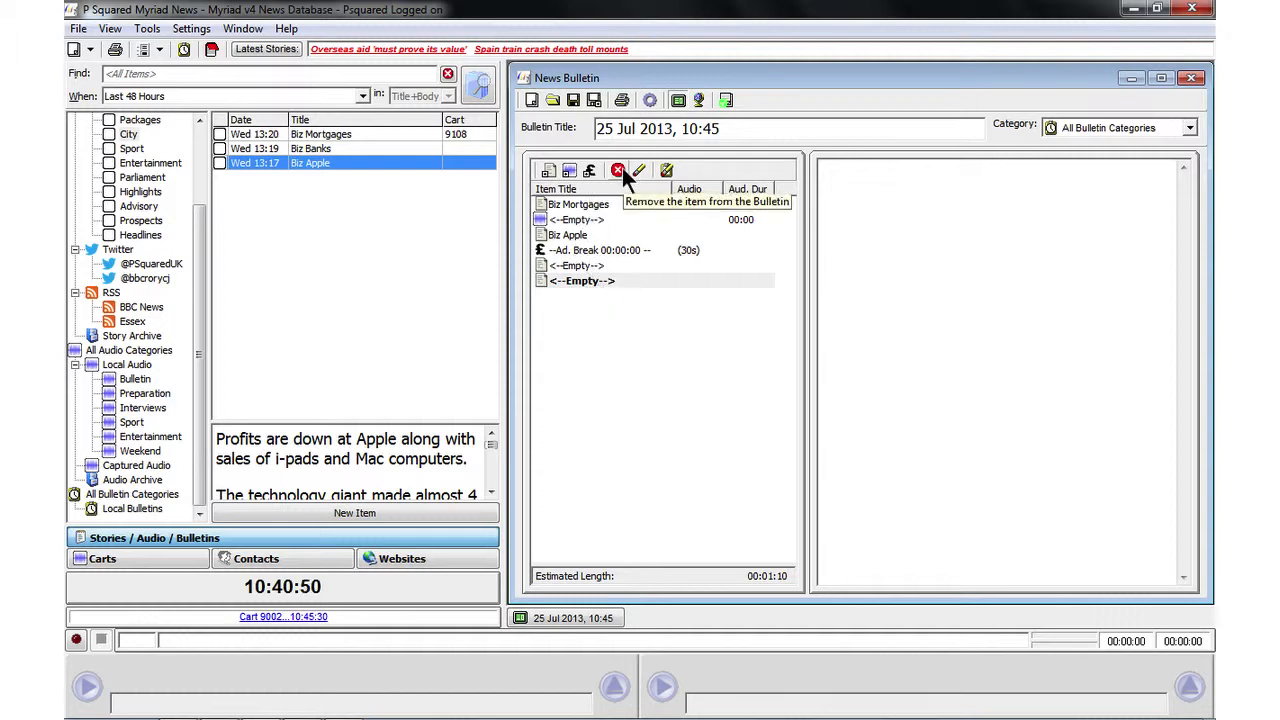
- Remove the Biz Mortgages item, an empty placeholder and Biz Apple from the bulletin
left_click(620, 170)
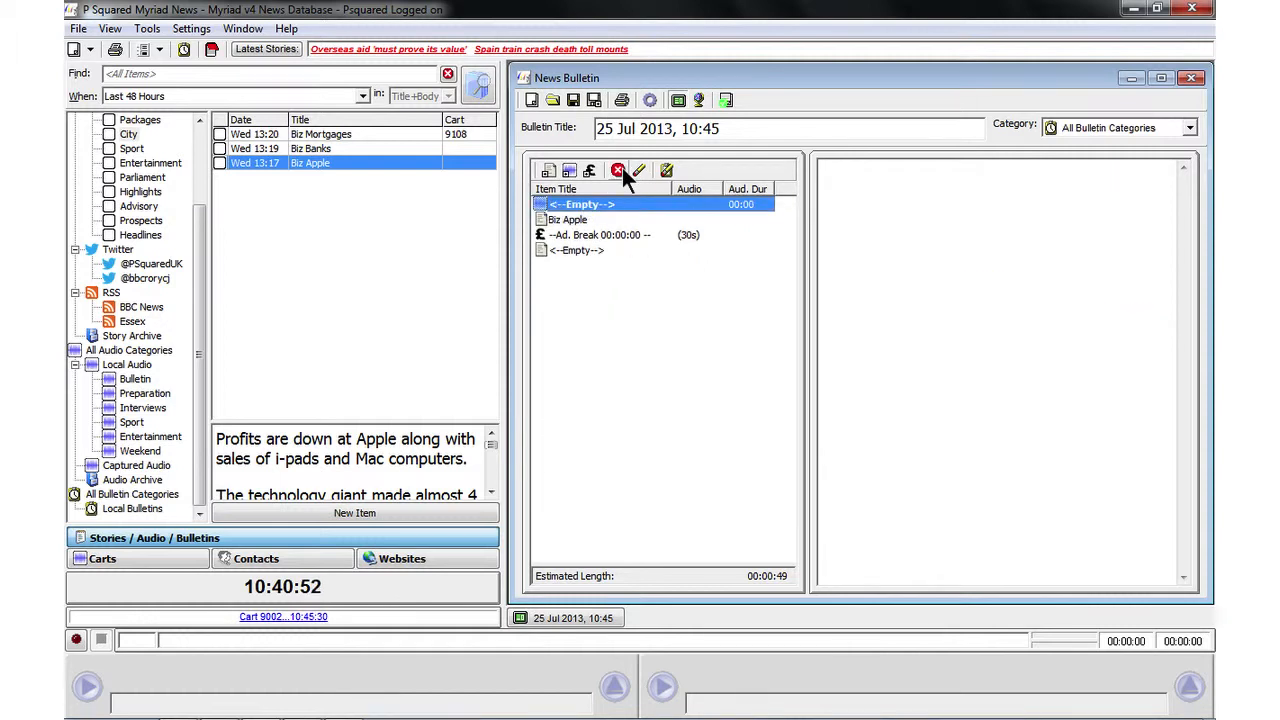
left_click(618, 170)
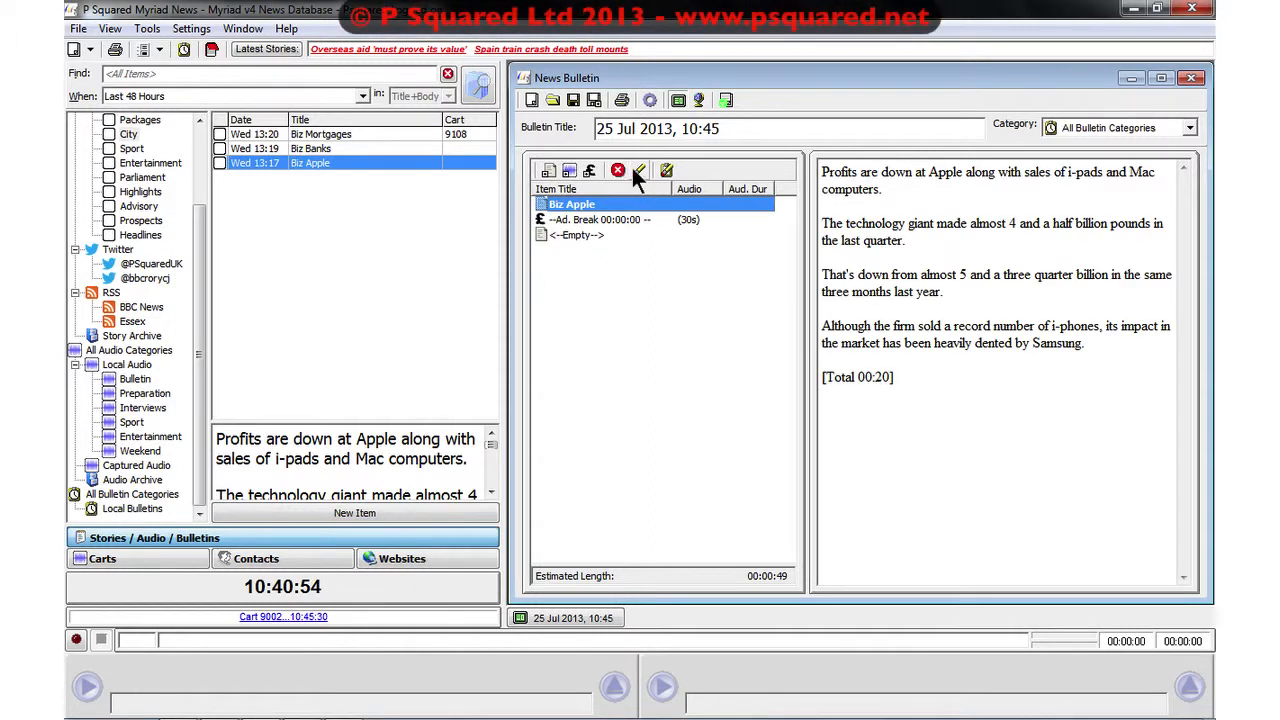
left_click(618, 170)
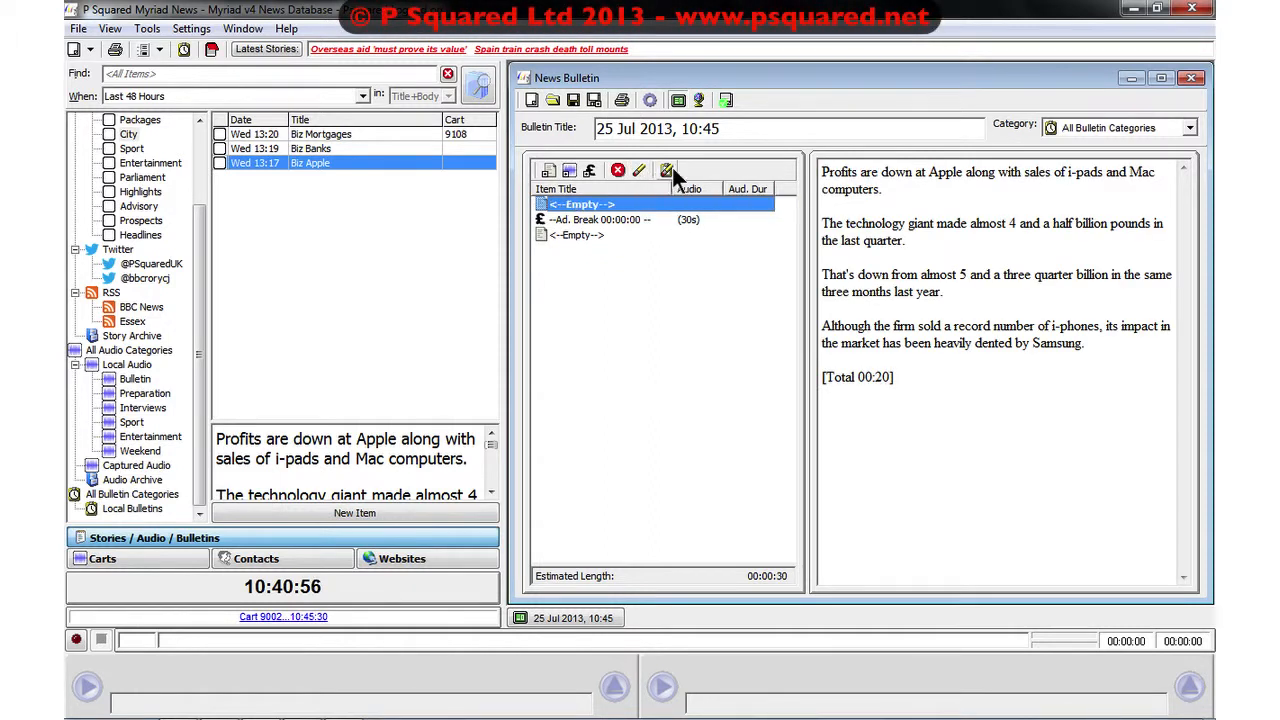